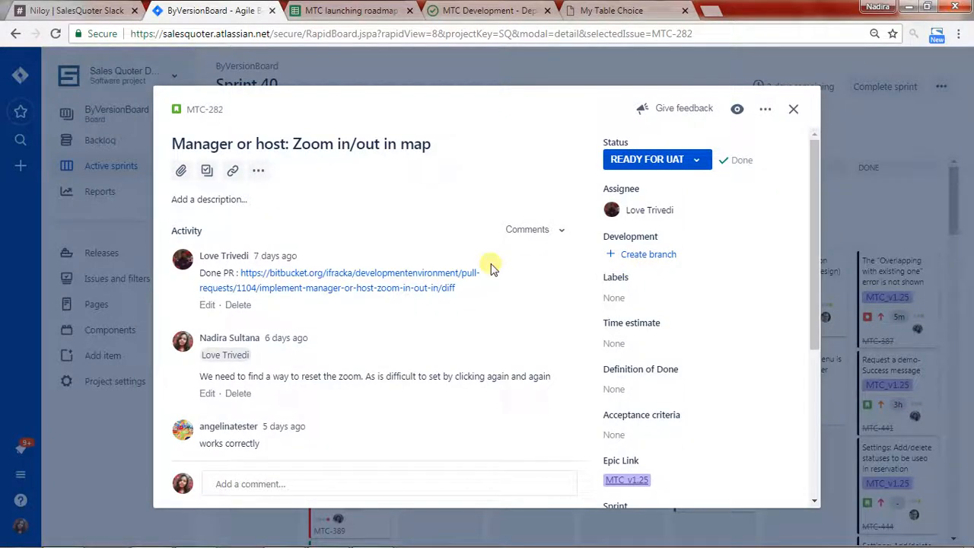
{"action": "mouse_move", "coordinate": [471, 116]}
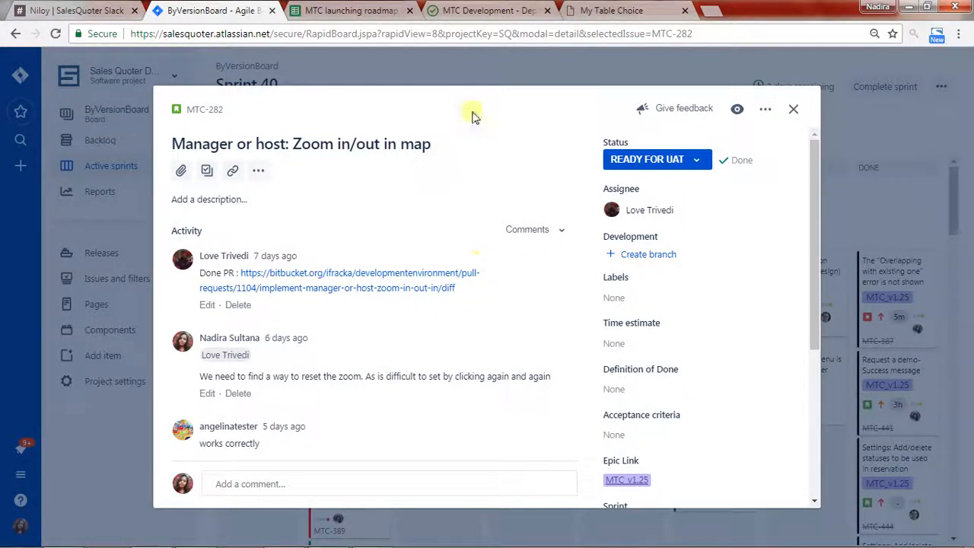
Return to the spicies floor plan editor and zoom in twice on the main room
{"action": "left_click", "coordinate": [612, 10]}
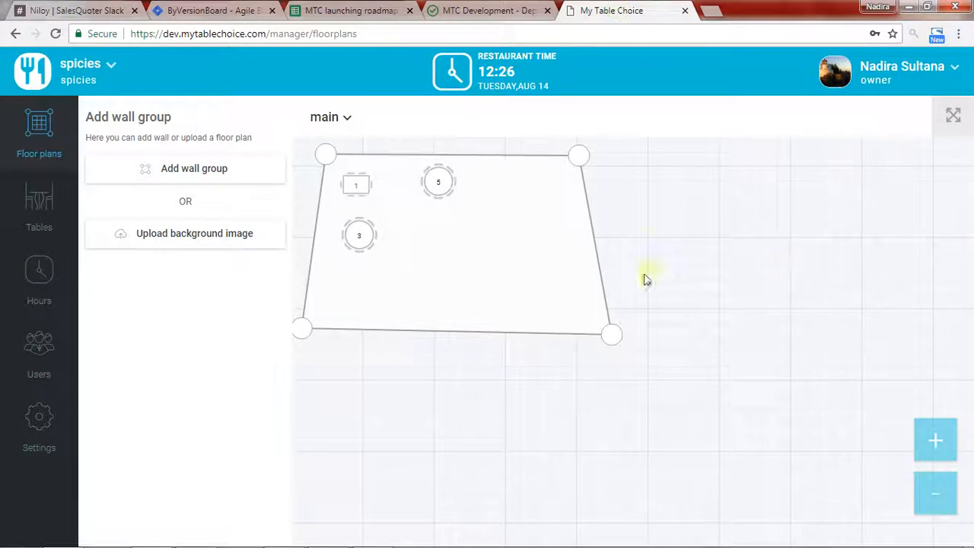
{"action": "mouse_move", "coordinate": [468, 342]}
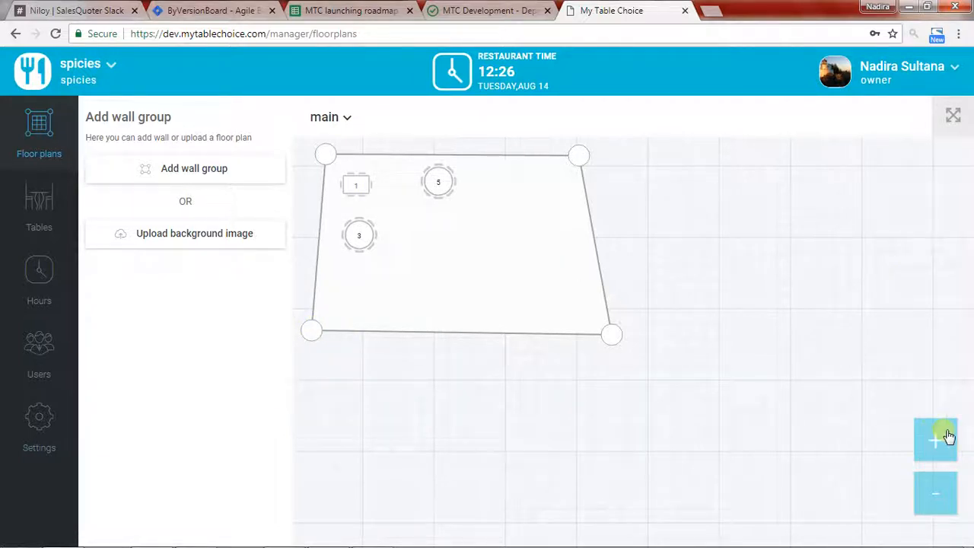
{"action": "left_click", "coordinate": [934, 440]}
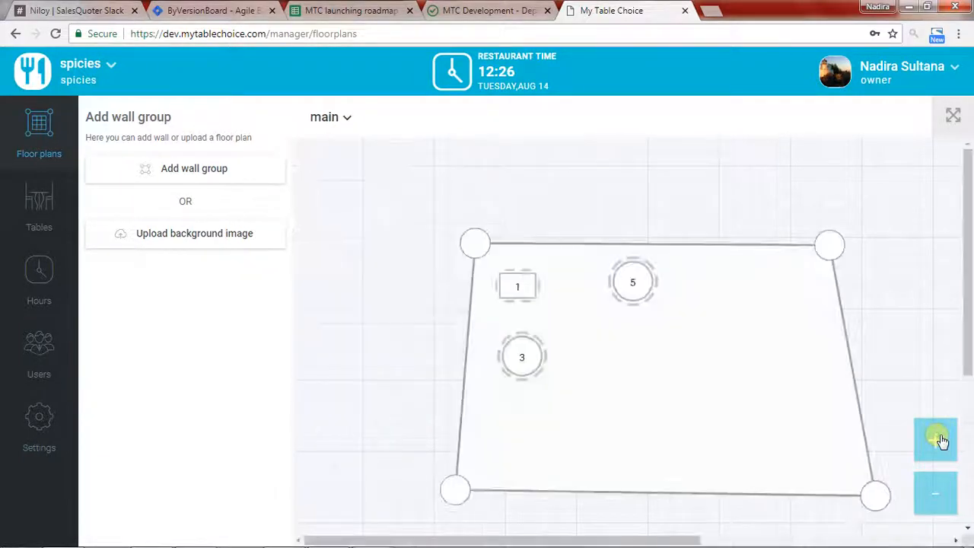
{"action": "left_click", "coordinate": [935, 439]}
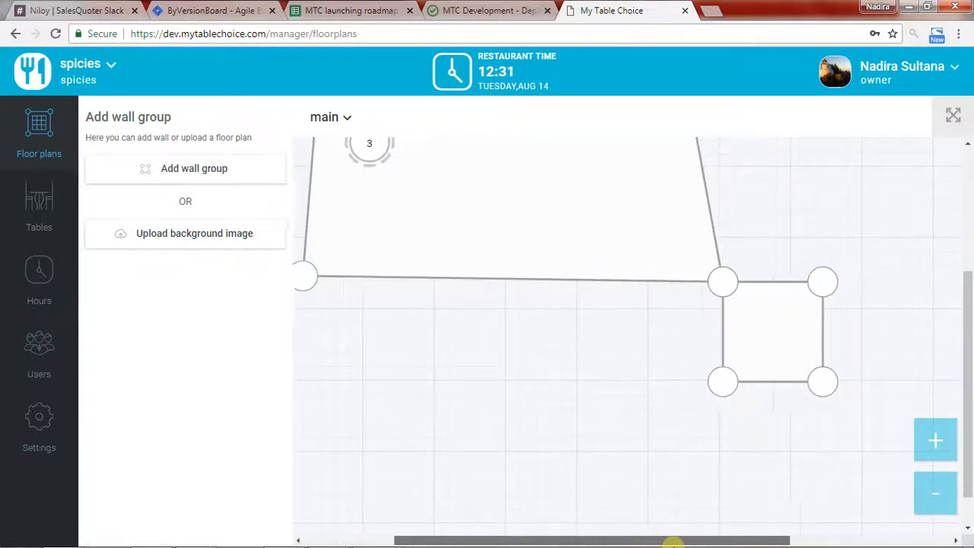
Stretch the small wall group's corner down-right and pull the main room's top-right corner far to the right
{"action": "left_click_drag", "start_coordinate": [723, 380], "coordinate": [905, 525]}
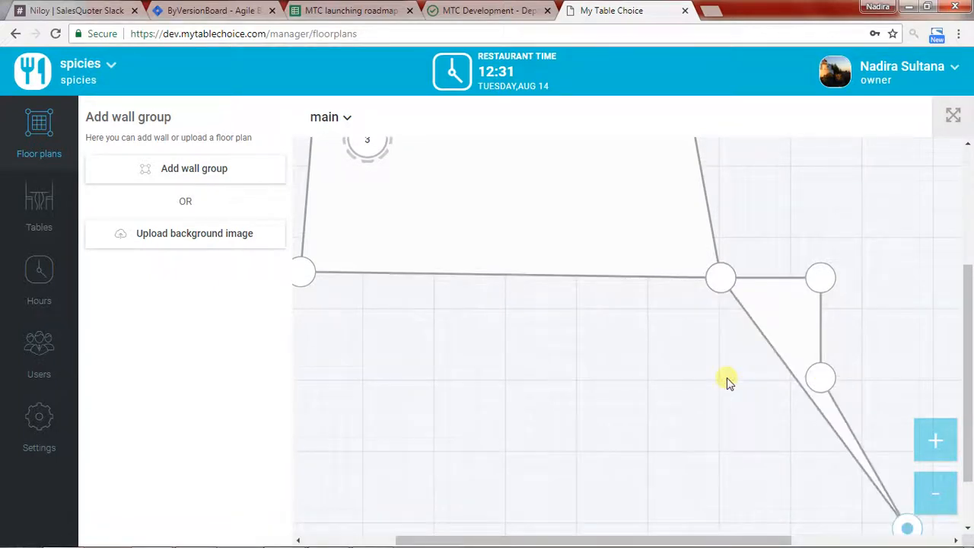
{"action": "mouse_move", "coordinate": [344, 190]}
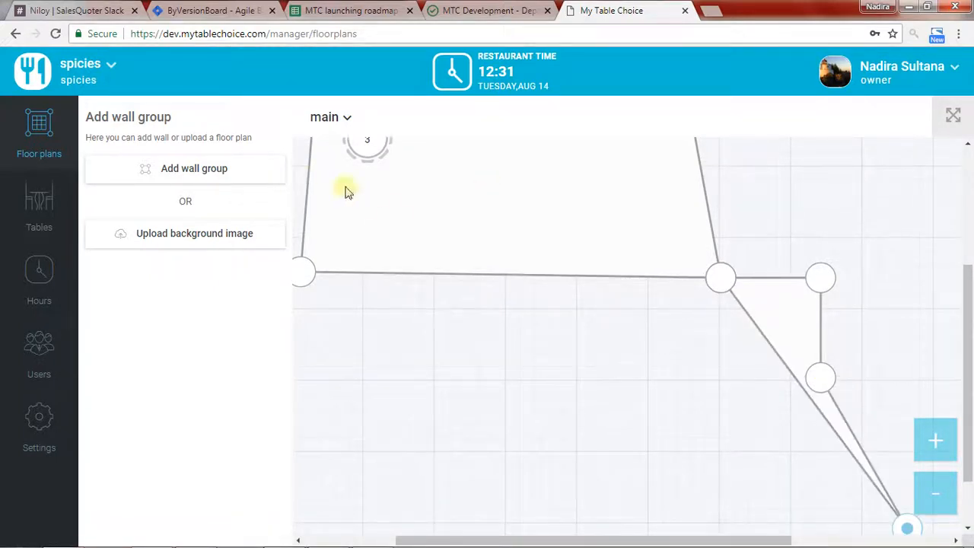
{"action": "mouse_move", "coordinate": [667, 216]}
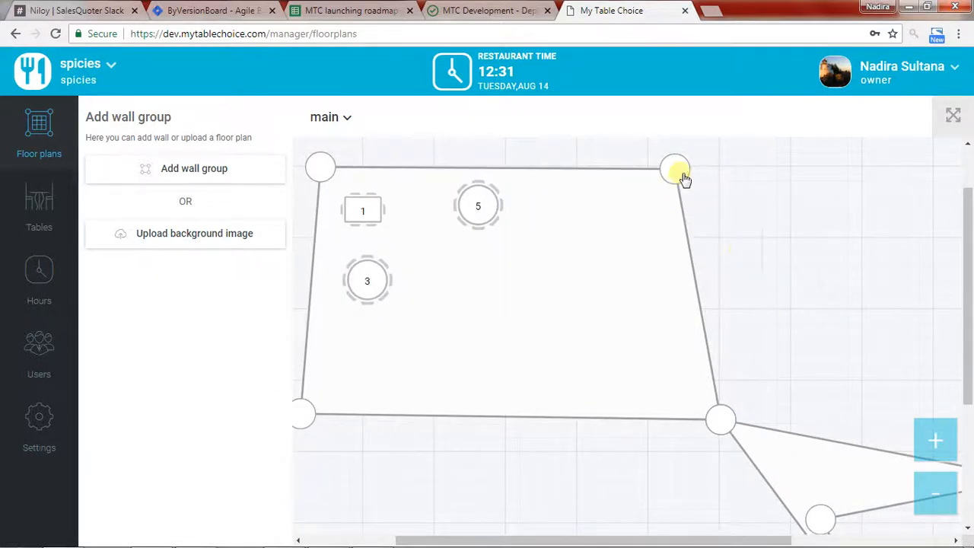
{"action": "left_click_drag", "start_coordinate": [675, 168], "coordinate": [840, 186]}
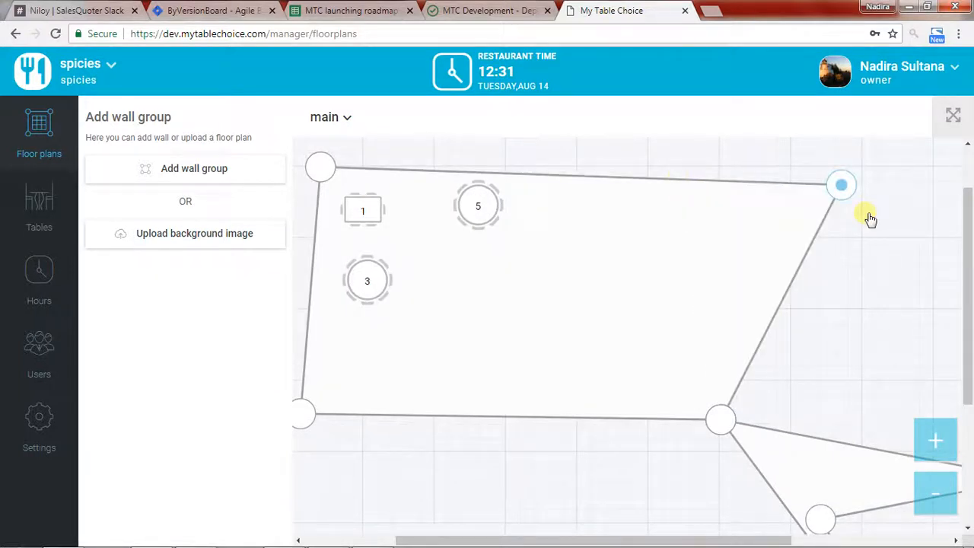
{"action": "left_click_drag", "start_coordinate": [840, 185], "coordinate": [627, 184]}
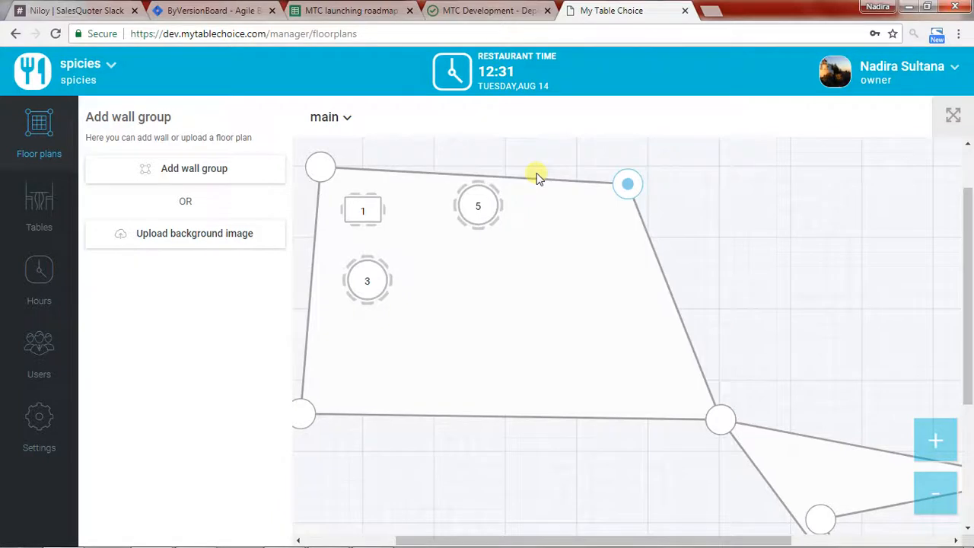
{"action": "left_click_drag", "start_coordinate": [627, 183], "coordinate": [672, 161]}
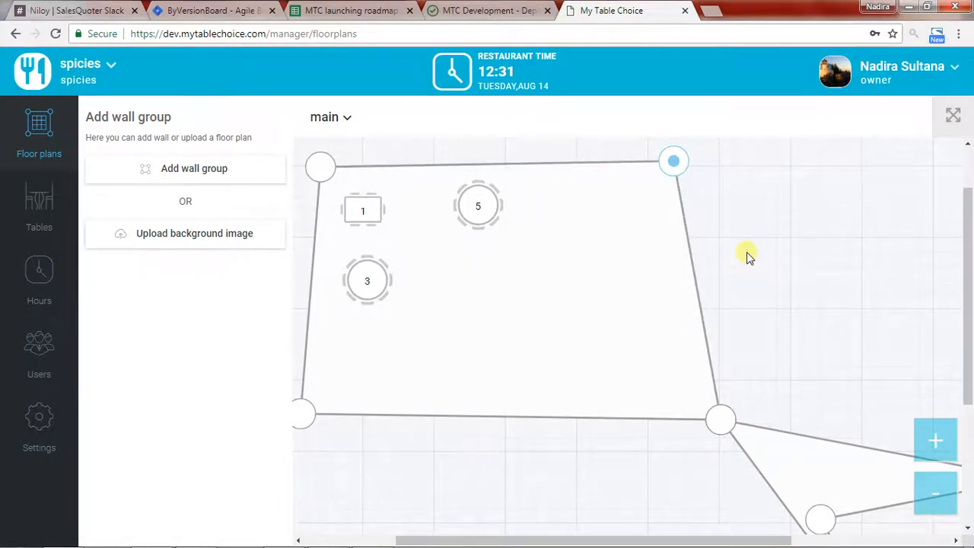
{"action": "left_click_drag", "start_coordinate": [672, 161], "coordinate": [829, 175]}
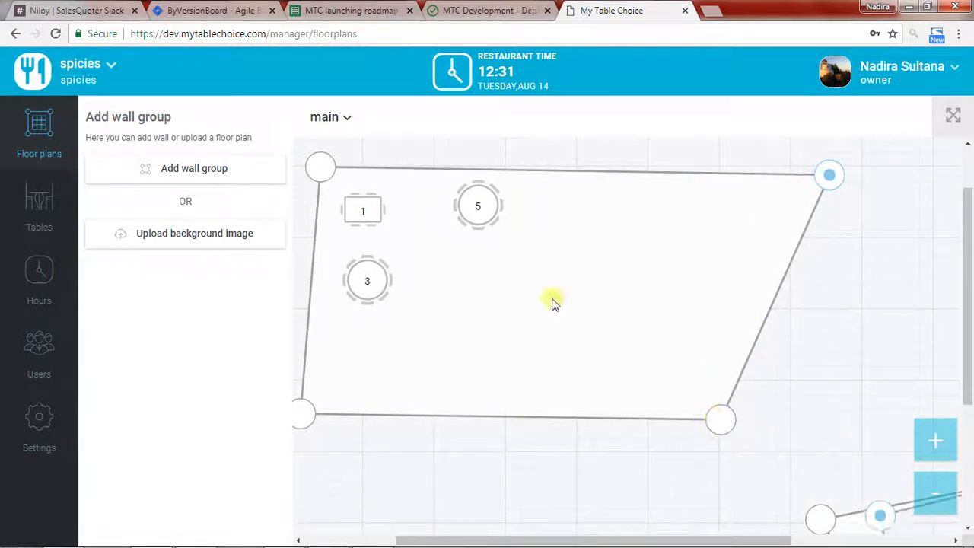
{"action": "mouse_move", "coordinate": [578, 237]}
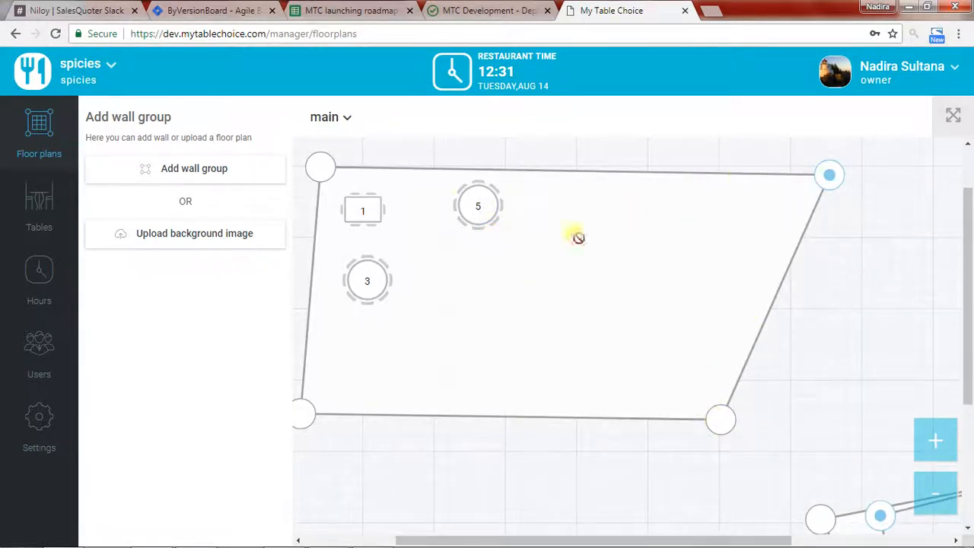
{"action": "mouse_move", "coordinate": [435, 271]}
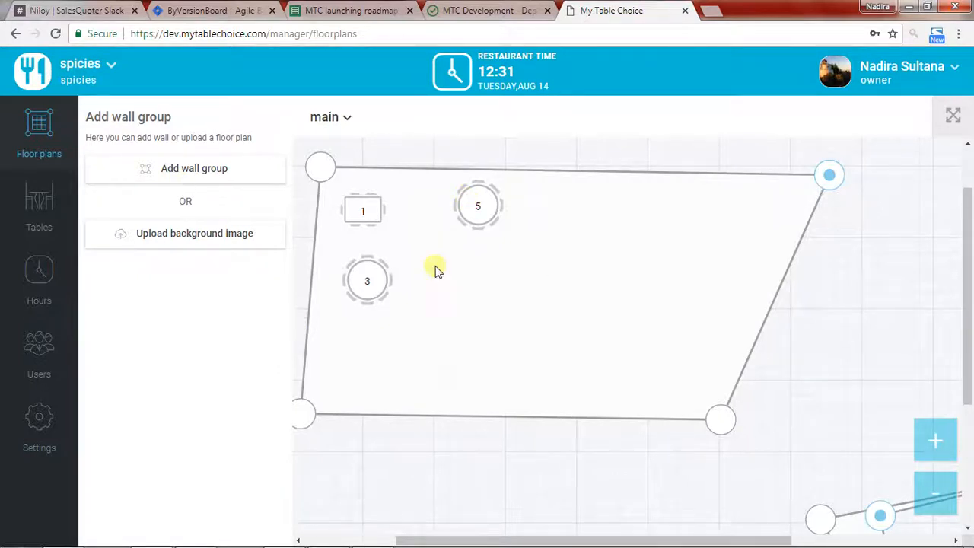
{"action": "mouse_move", "coordinate": [603, 217]}
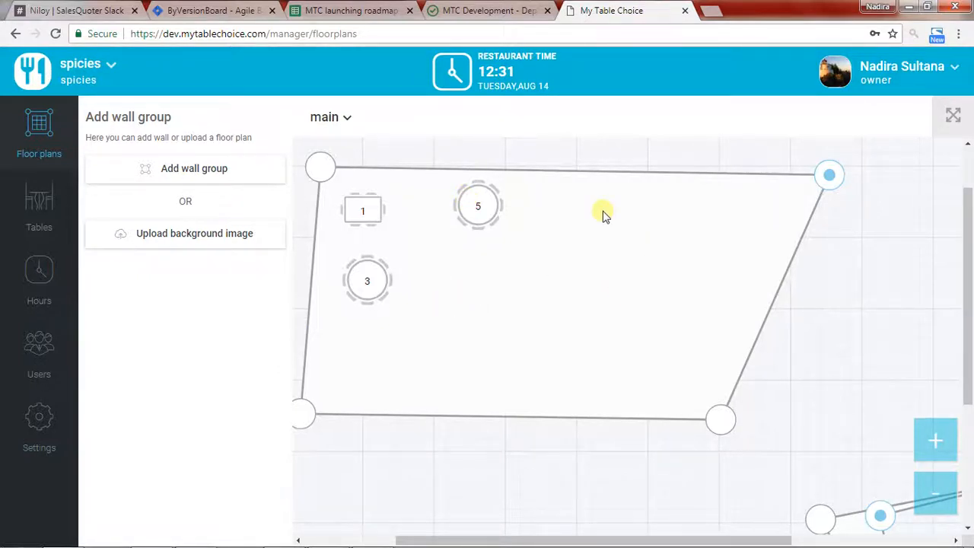
{"action": "mouse_move", "coordinate": [672, 152]}
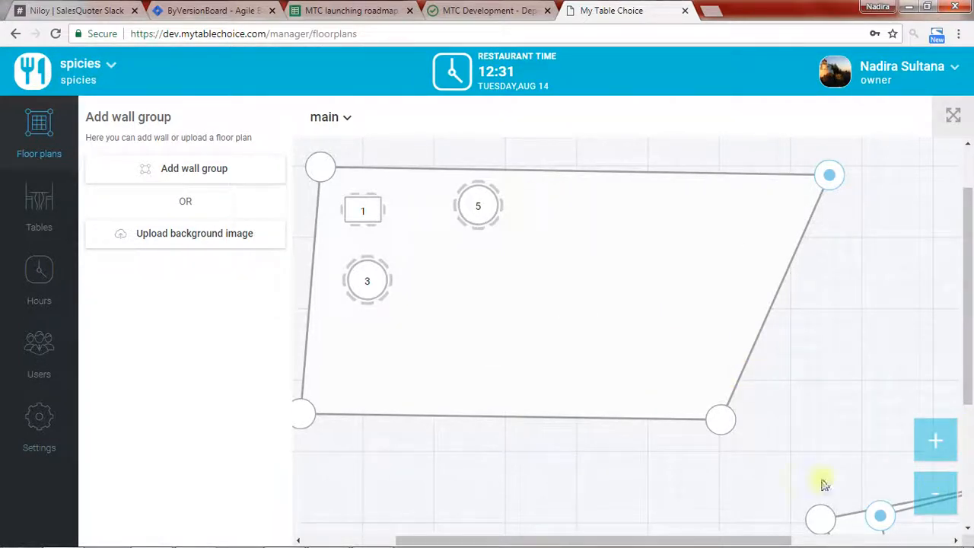
{"action": "mouse_move", "coordinate": [738, 292]}
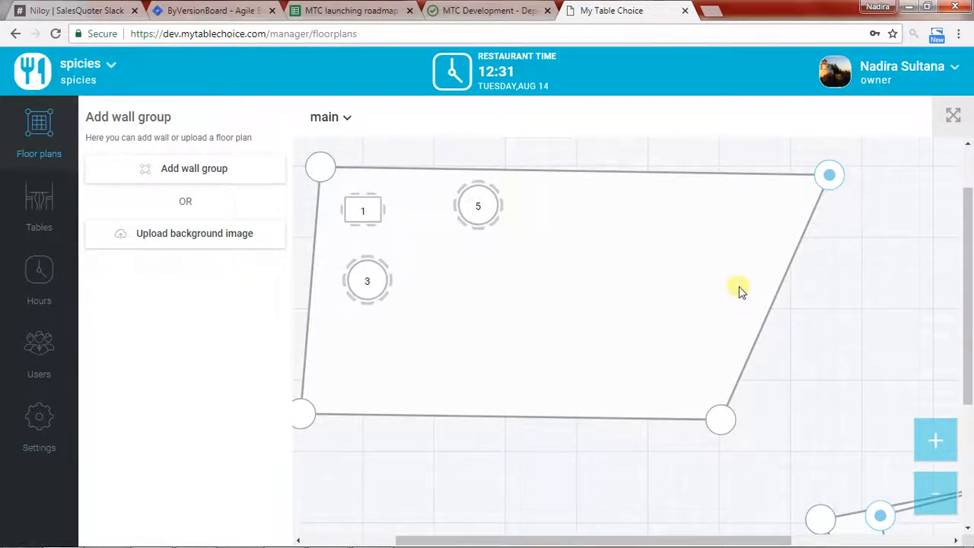
Bring the top-right corner back inward and move the bottom-right corner up and inward, tapering the room
{"action": "left_click_drag", "start_coordinate": [830, 175], "coordinate": [829, 183]}
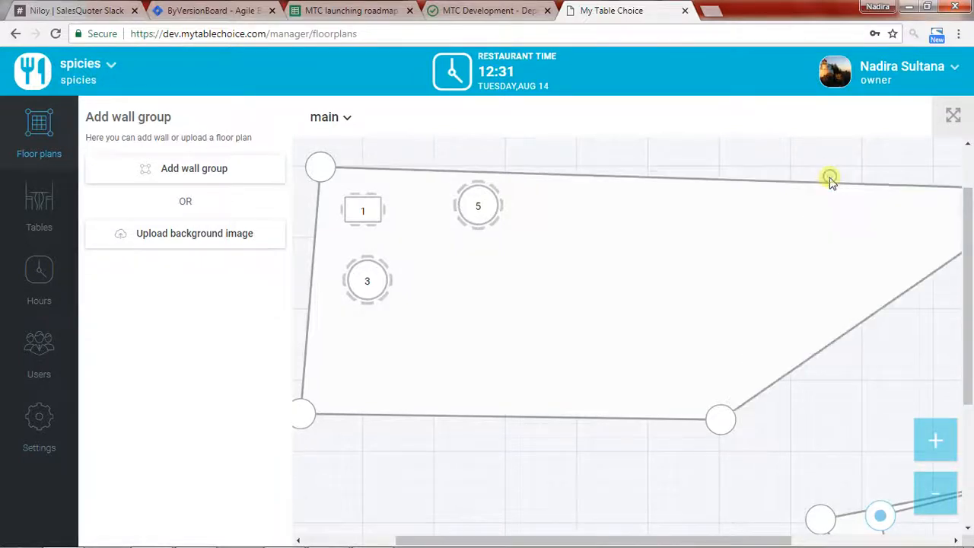
{"action": "left_click_drag", "start_coordinate": [829, 182], "coordinate": [712, 174]}
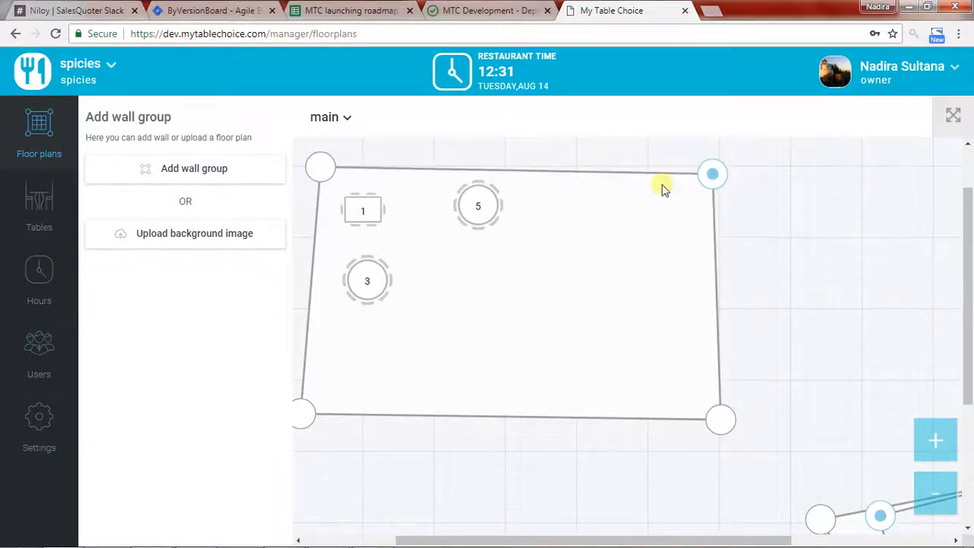
{"action": "left_click_drag", "start_coordinate": [712, 173], "coordinate": [588, 174]}
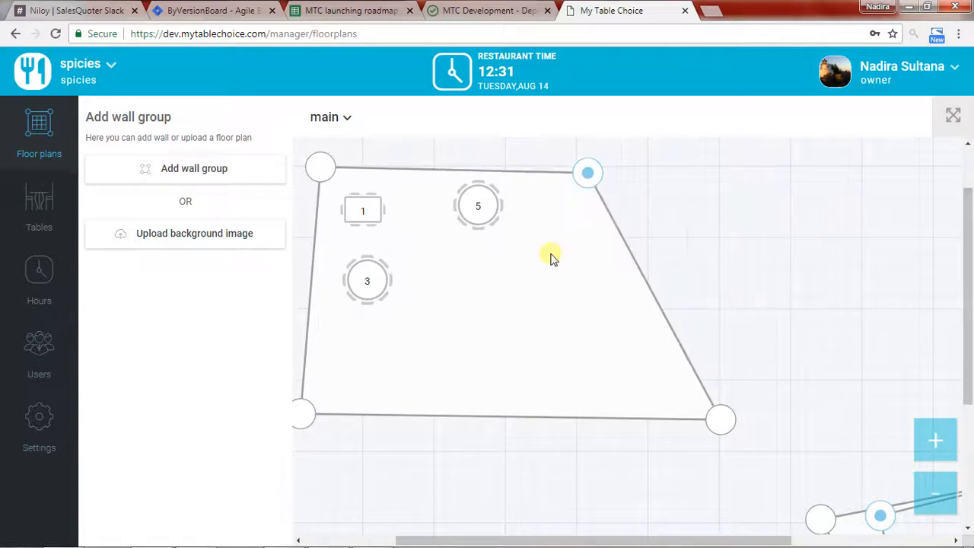
{"action": "left_click_drag", "start_coordinate": [721, 420], "coordinate": [782, 495]}
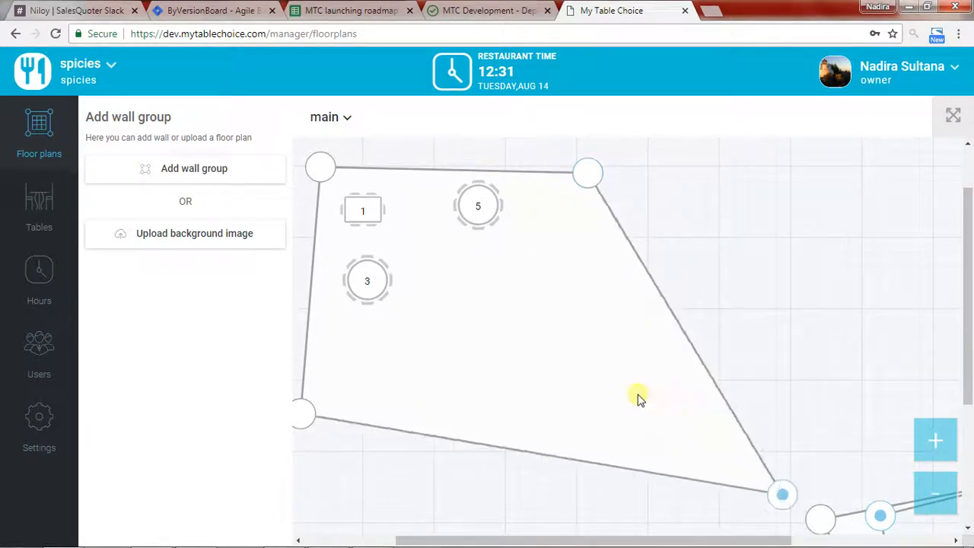
{"action": "left_click_drag", "start_coordinate": [782, 495], "coordinate": [672, 393]}
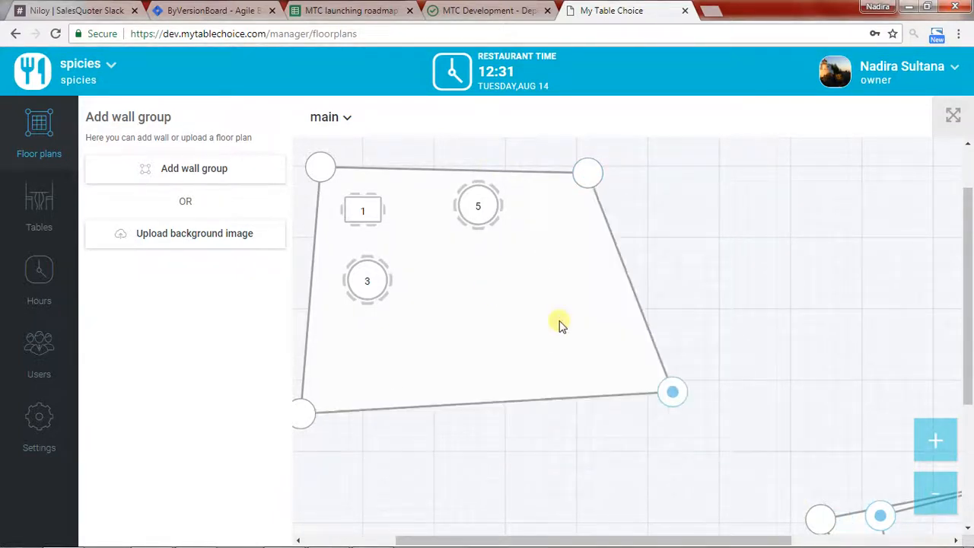
{"action": "mouse_move", "coordinate": [662, 348]}
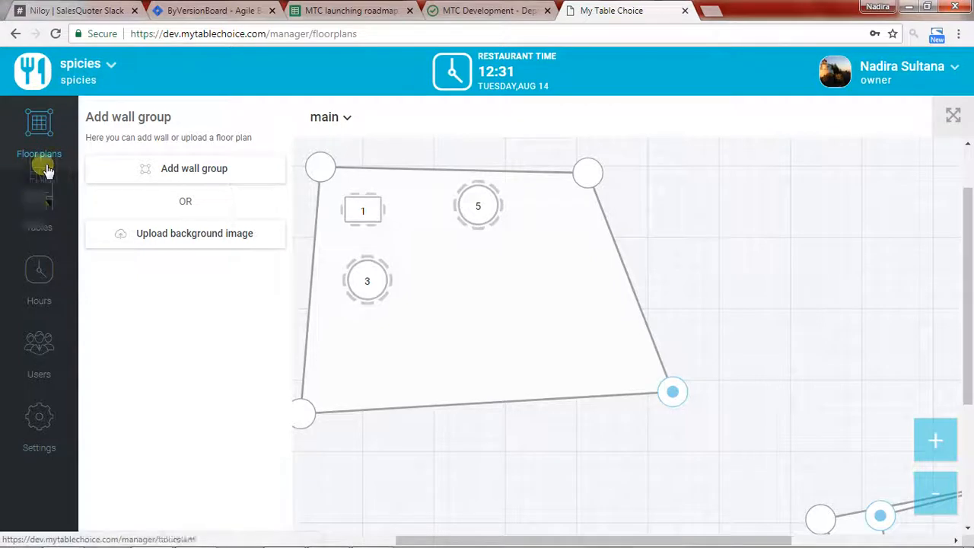
On the Tables page, move table 6 around the canvas and leave it inside the room below table 5
{"action": "left_click", "coordinate": [39, 205]}
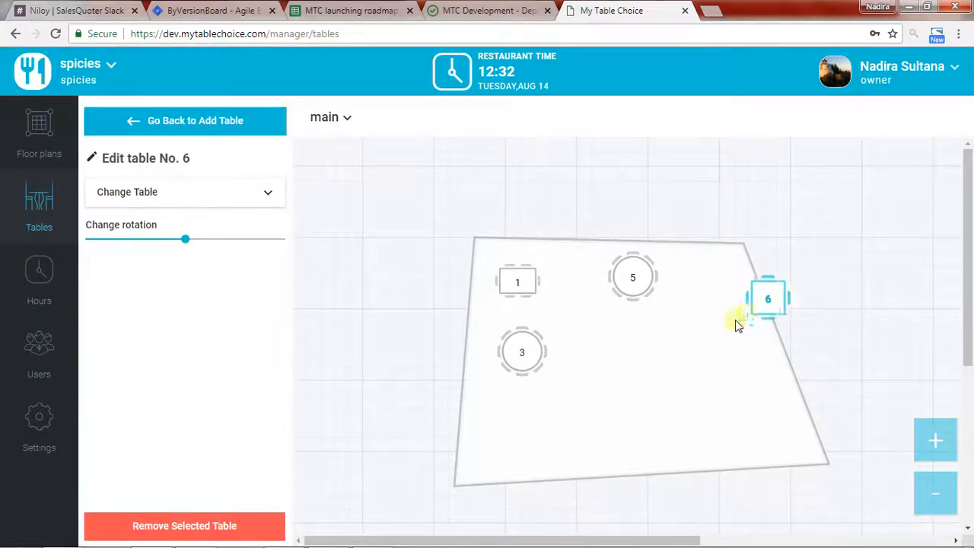
{"action": "left_click_drag", "start_coordinate": [767, 298], "coordinate": [508, 397]}
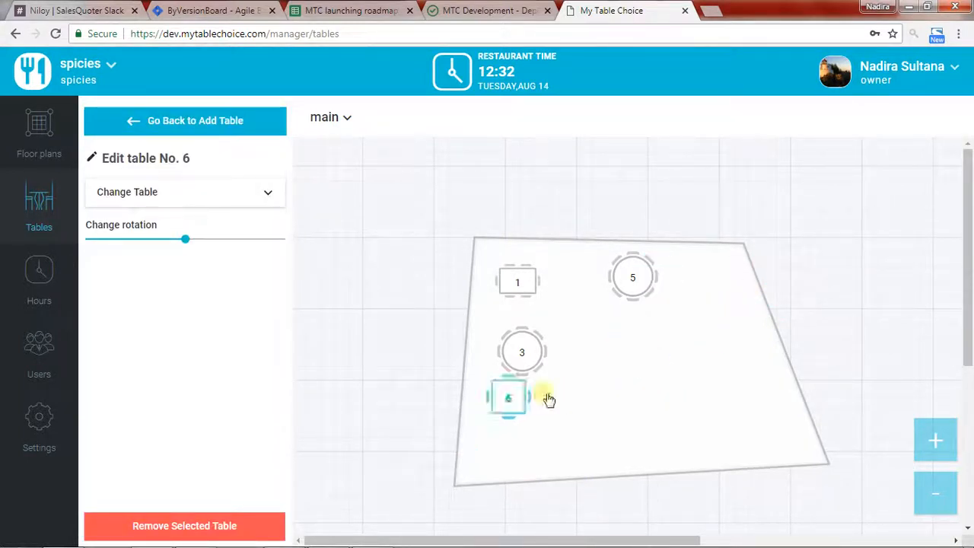
{"action": "left_click_drag", "start_coordinate": [508, 397], "coordinate": [617, 418]}
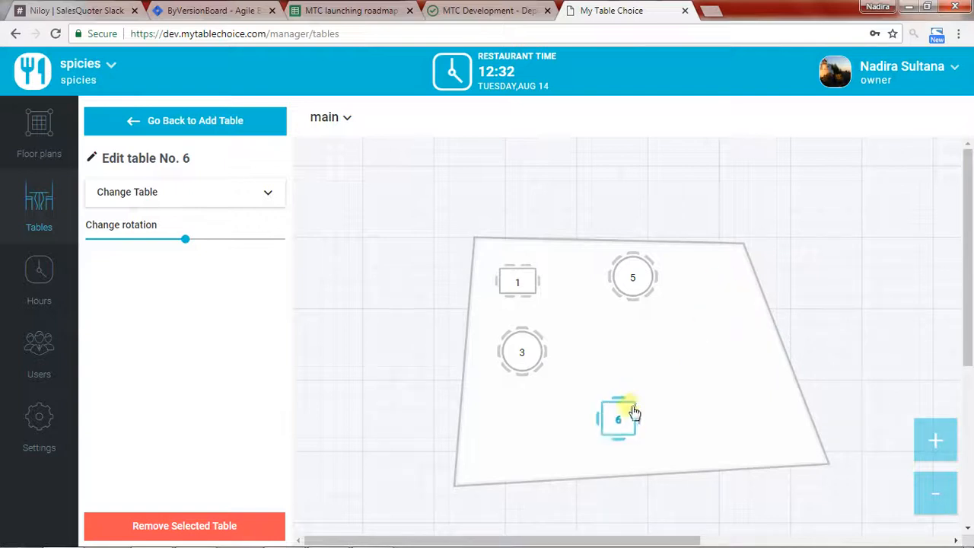
{"action": "left_click_drag", "start_coordinate": [618, 420], "coordinate": [709, 315]}
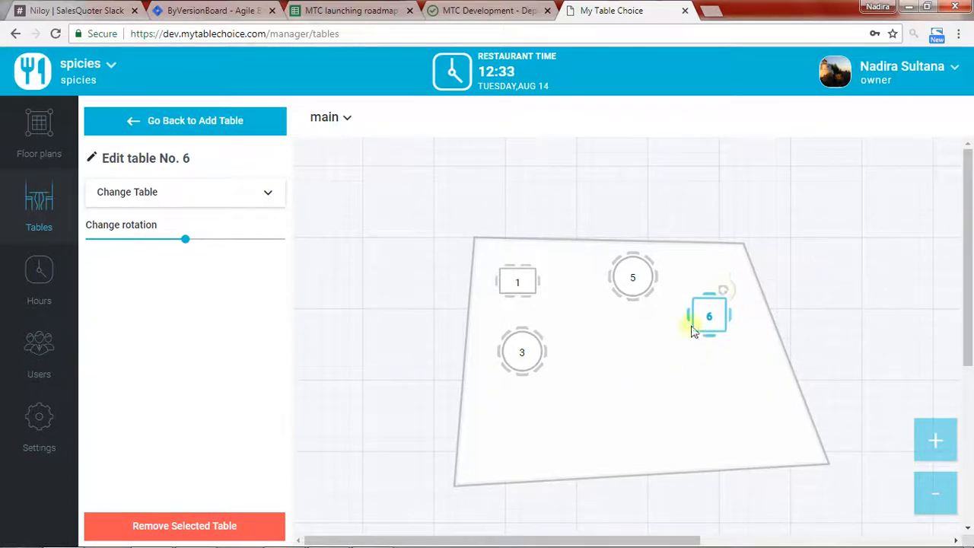
{"action": "left_click_drag", "start_coordinate": [709, 315], "coordinate": [493, 445]}
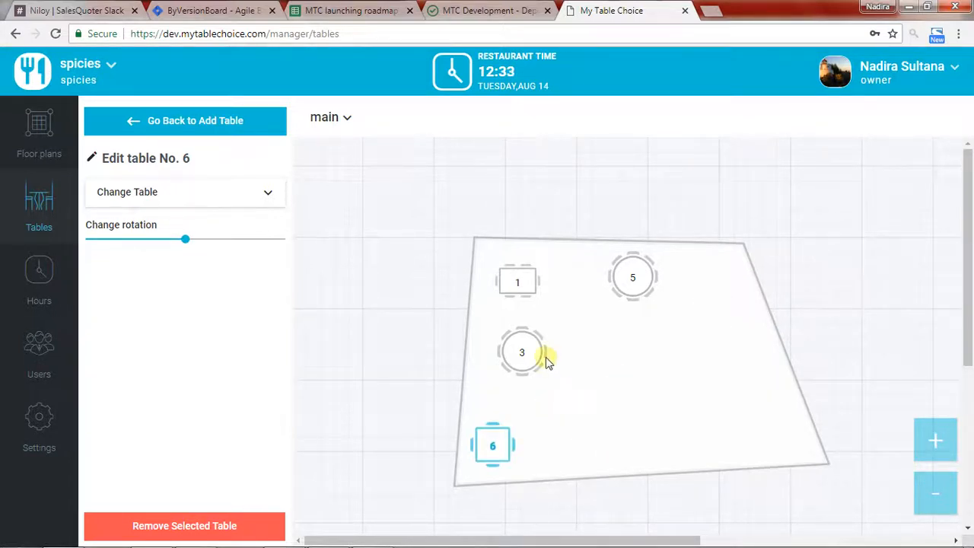
{"action": "left_click_drag", "start_coordinate": [493, 445], "coordinate": [803, 288]}
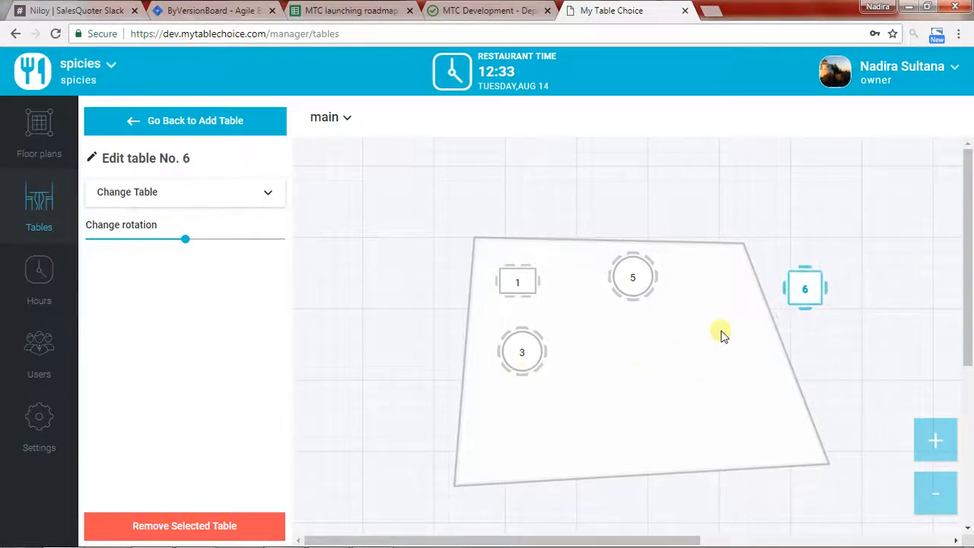
{"action": "left_click_drag", "start_coordinate": [805, 289], "coordinate": [639, 335]}
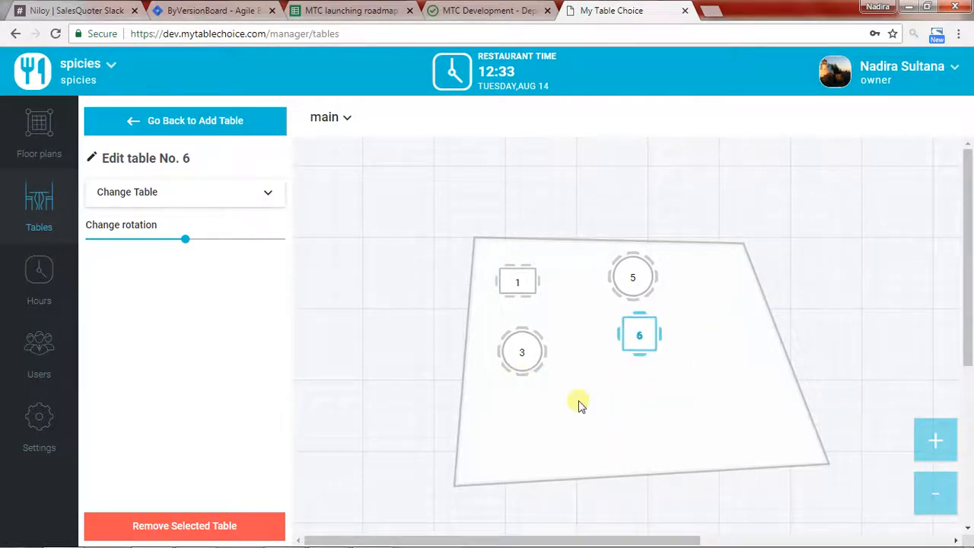
{"action": "mouse_move", "coordinate": [673, 366]}
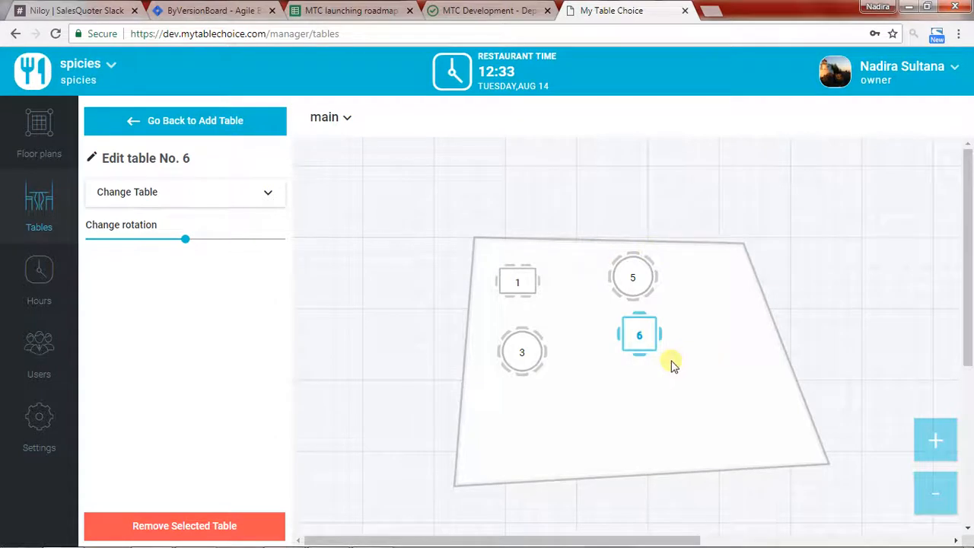
{"action": "mouse_move", "coordinate": [520, 249]}
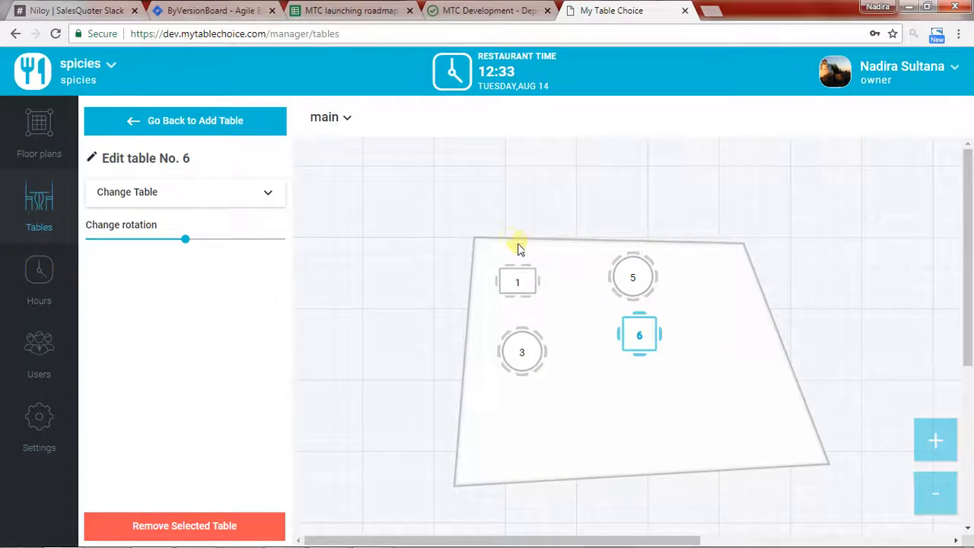
{"action": "mouse_move", "coordinate": [505, 242]}
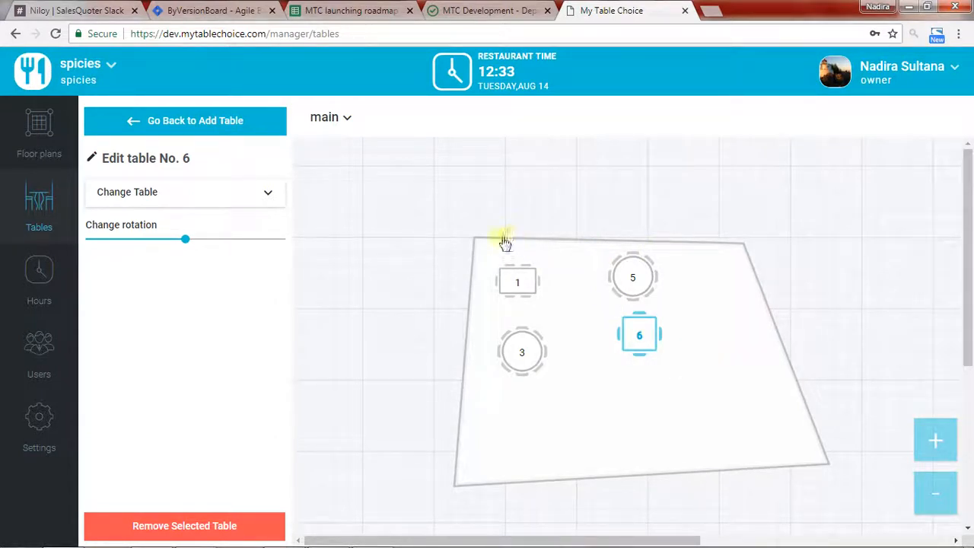
In the Floor plans editor, drag the triangle's right vertex outward until tables 1, 3, 5 and 6 fit inside
{"action": "left_click", "coordinate": [40, 134]}
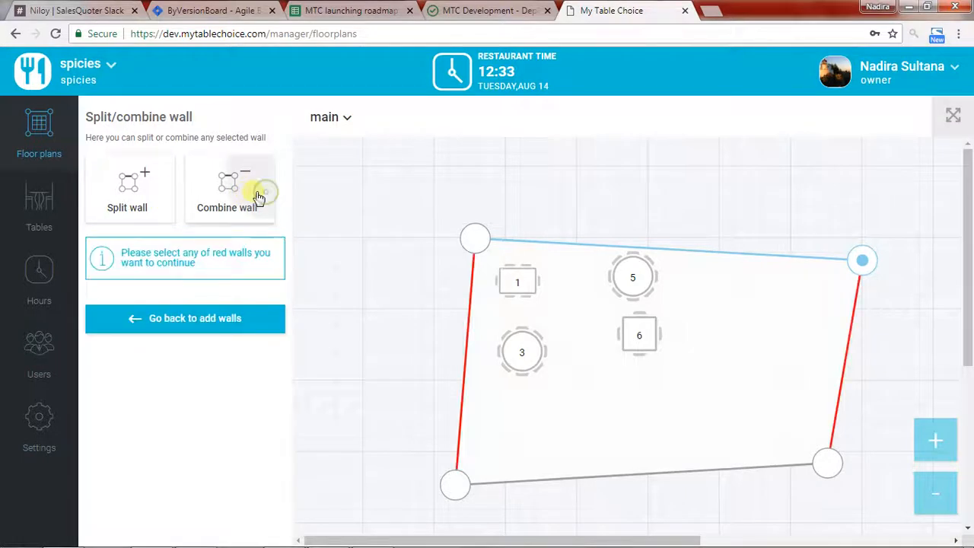
{"action": "mouse_move", "coordinate": [852, 356]}
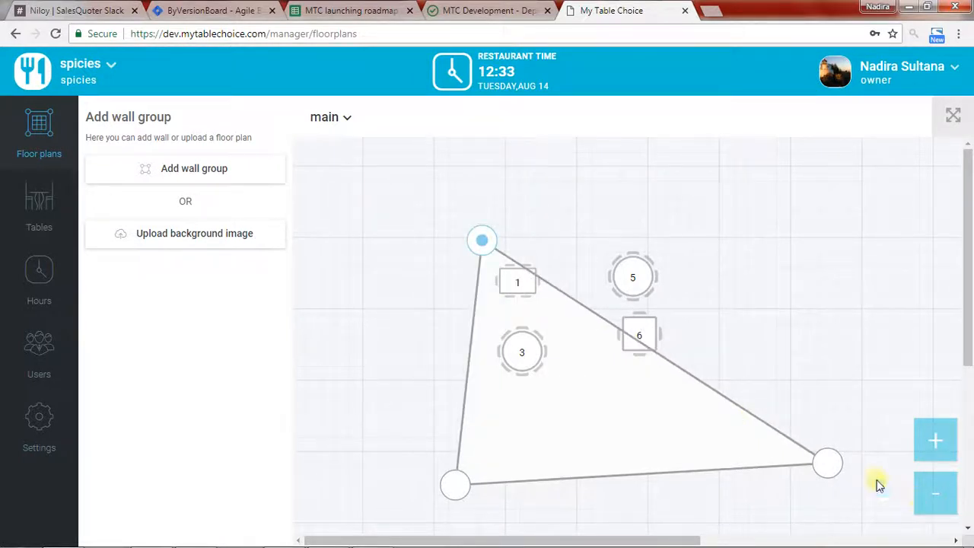
{"action": "left_click_drag", "start_coordinate": [827, 463], "coordinate": [852, 271]}
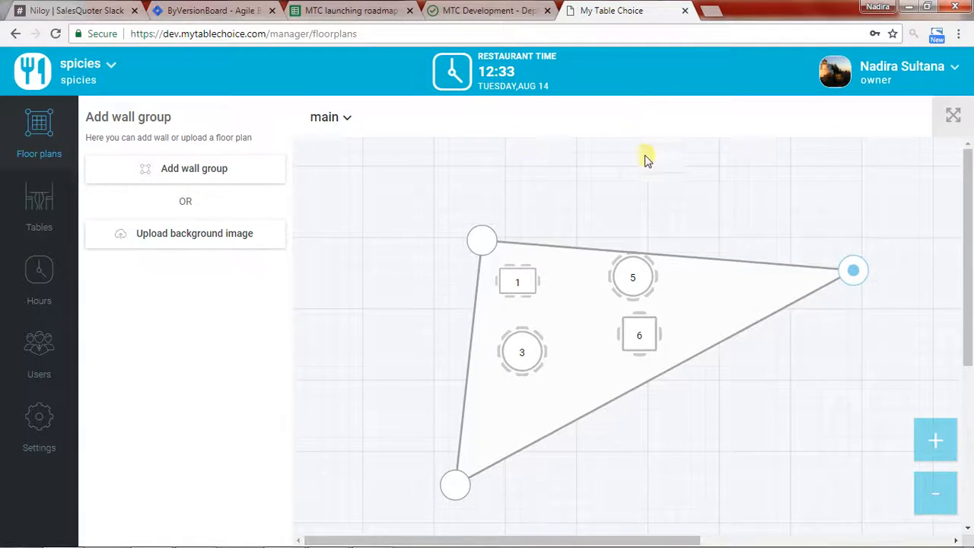
{"action": "left_click_drag", "start_coordinate": [852, 271], "coordinate": [891, 247]}
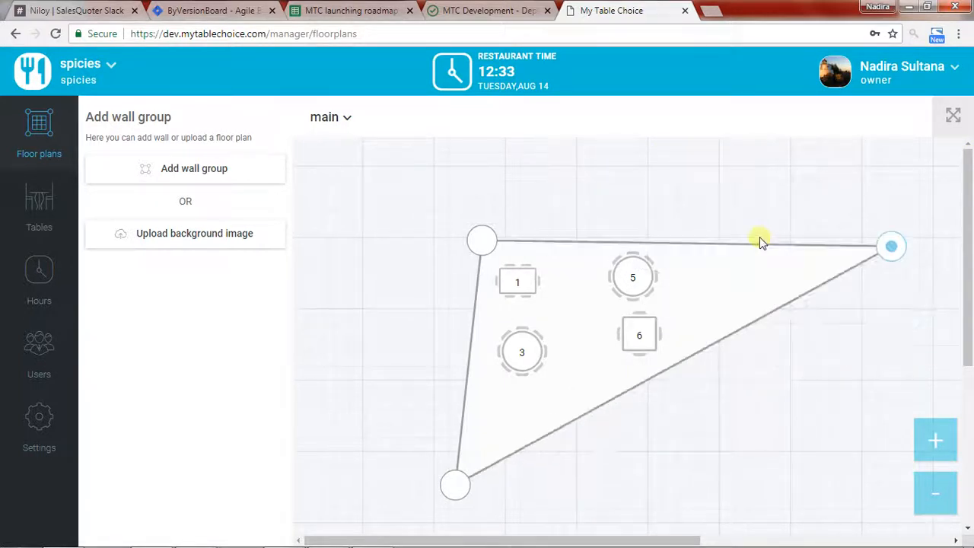
{"action": "mouse_move", "coordinate": [594, 234]}
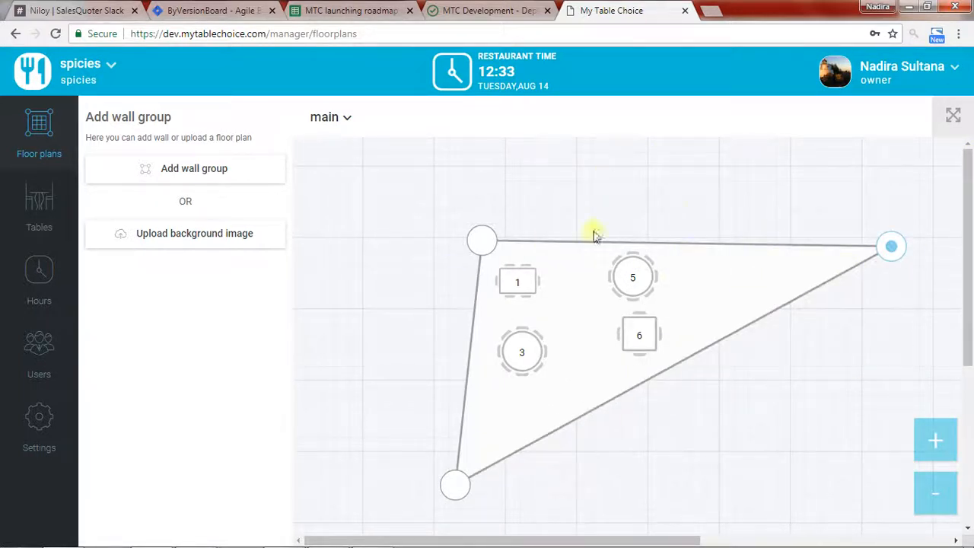
{"action": "mouse_move", "coordinate": [432, 223]}
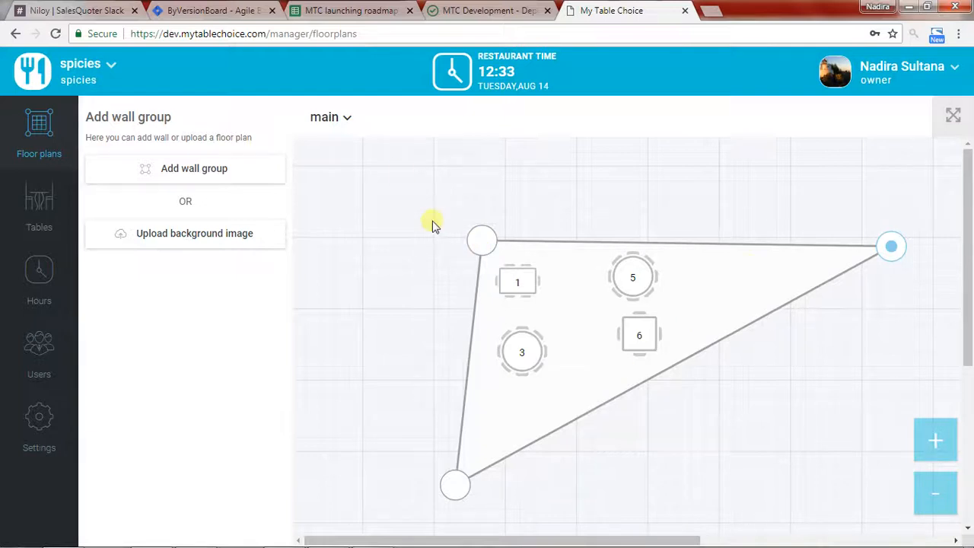
{"action": "mouse_move", "coordinate": [699, 289]}
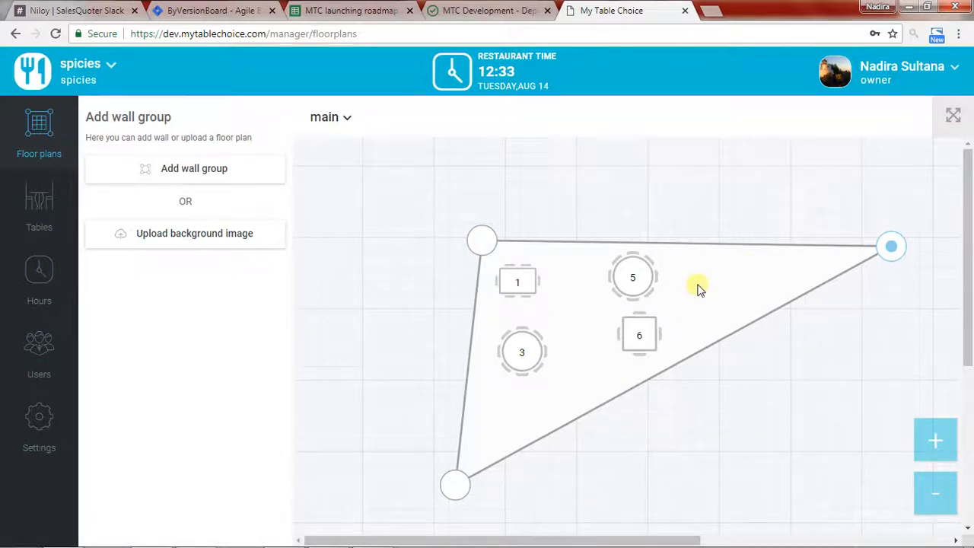
{"action": "mouse_move", "coordinate": [596, 377]}
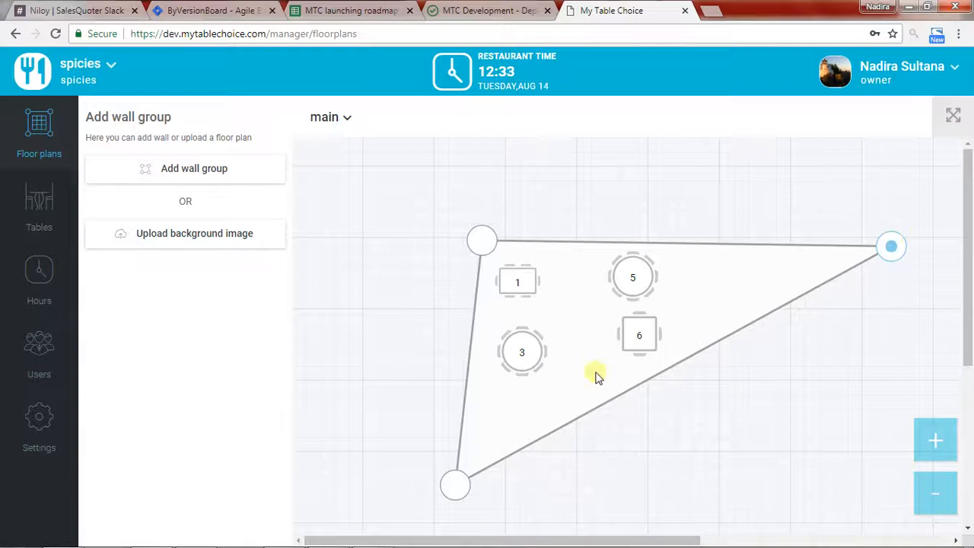
{"action": "mouse_move", "coordinate": [883, 455]}
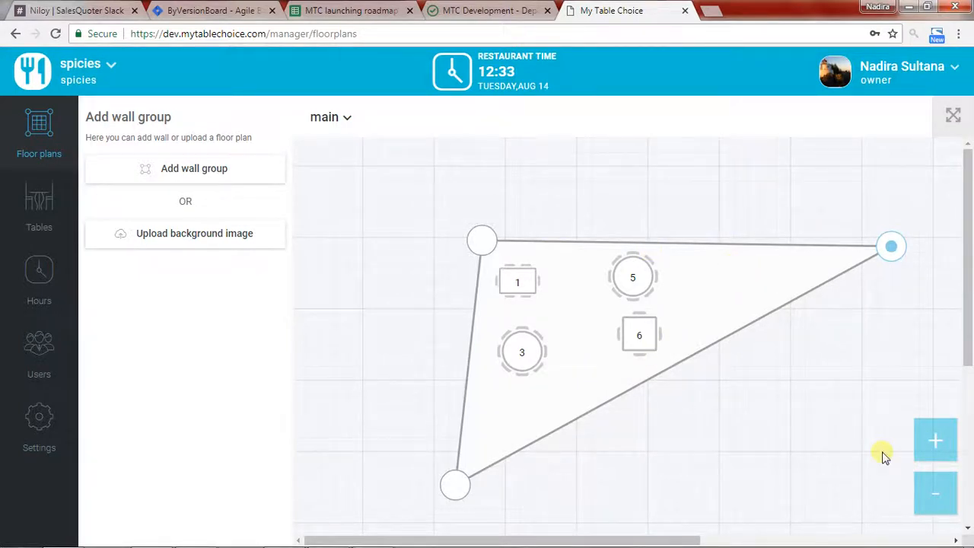
{"action": "mouse_move", "coordinate": [737, 348]}
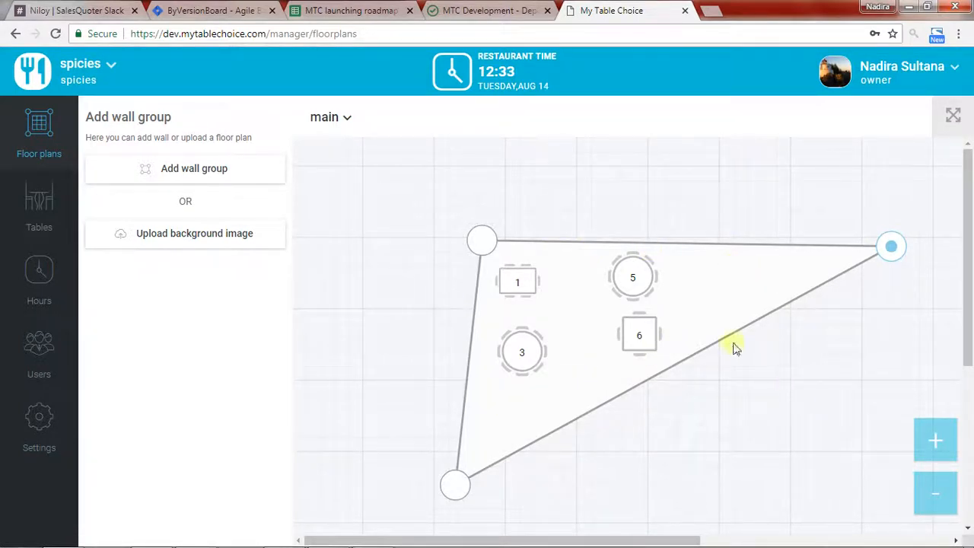
{"action": "mouse_move", "coordinate": [882, 79]}
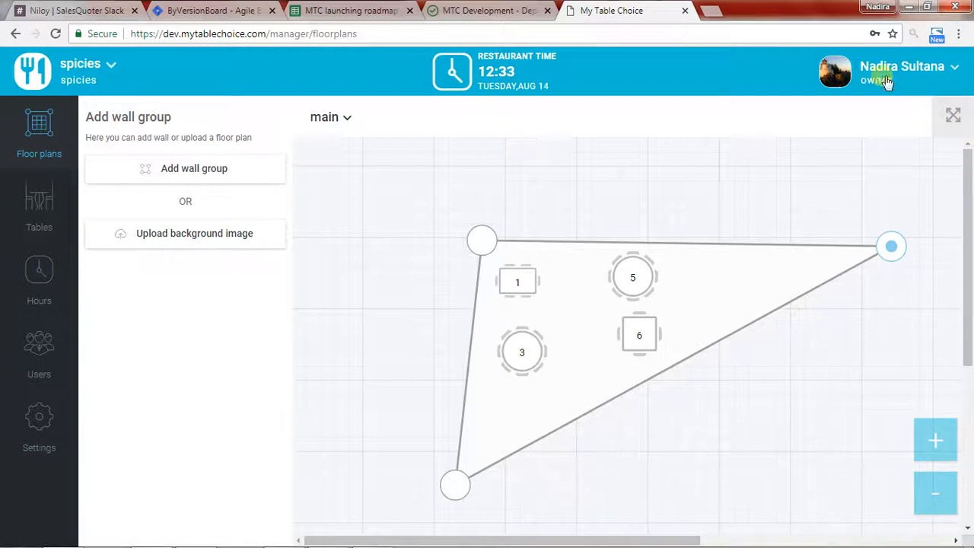
Switch to the host role, pan the zoomed Main floor plan left, and start a new reservation
{"action": "left_click", "coordinate": [901, 72]}
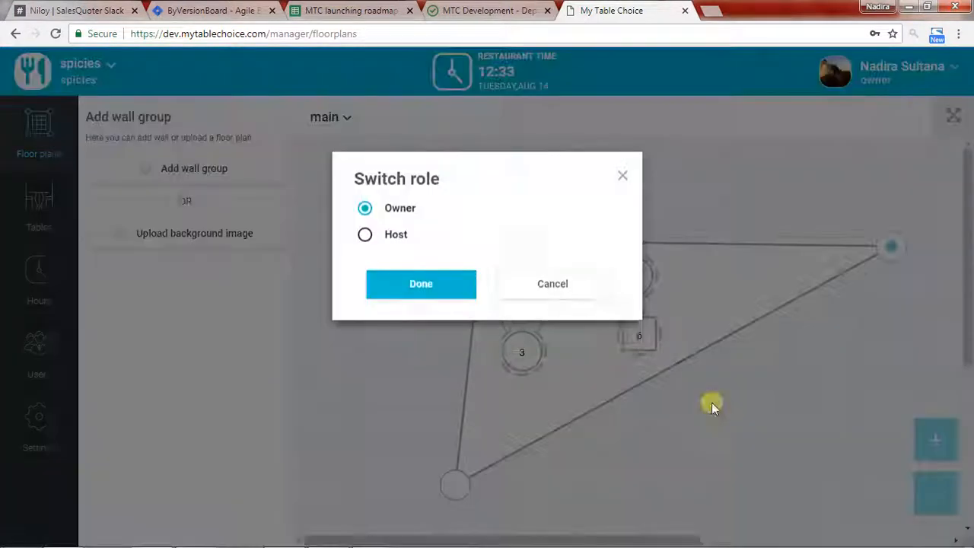
{"action": "left_click", "coordinate": [420, 283]}
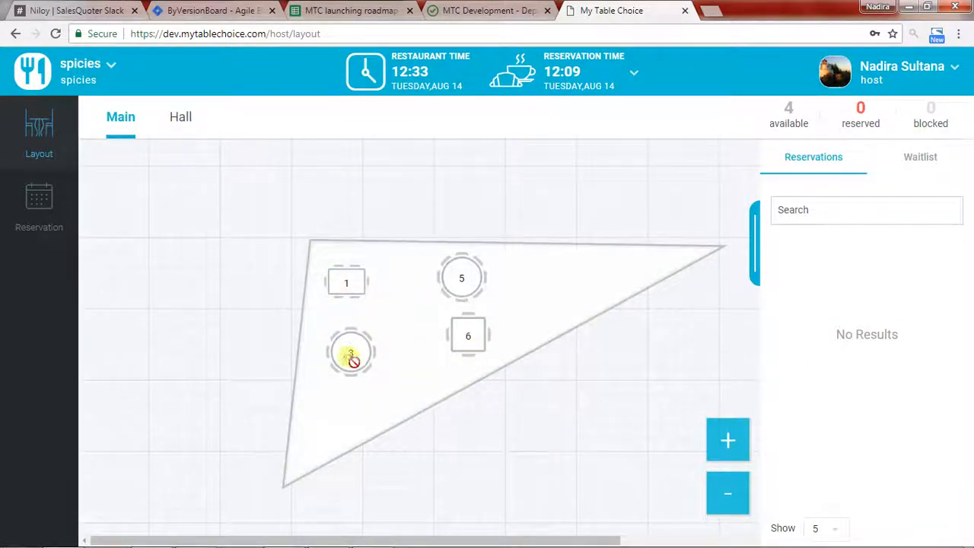
{"action": "mouse_move", "coordinate": [593, 326]}
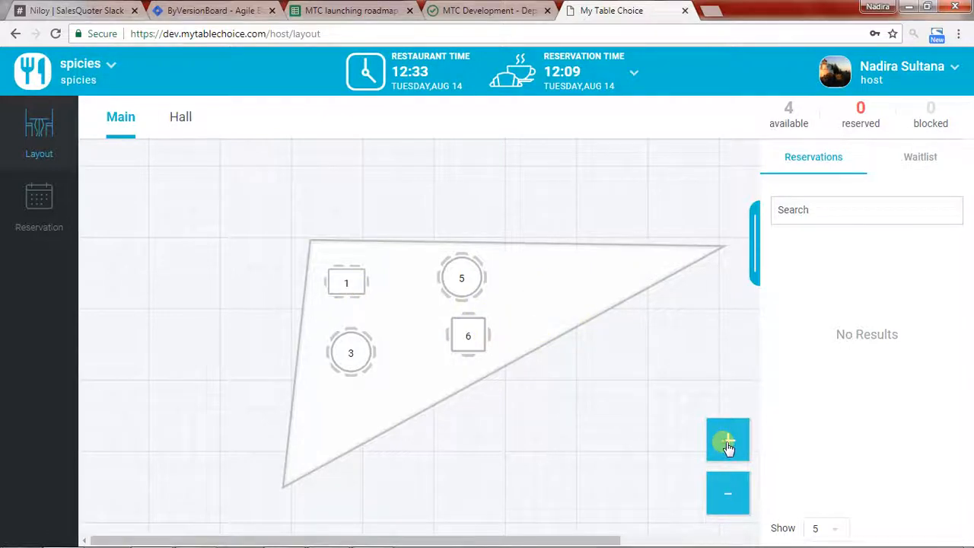
{"action": "mouse_move", "coordinate": [764, 310]}
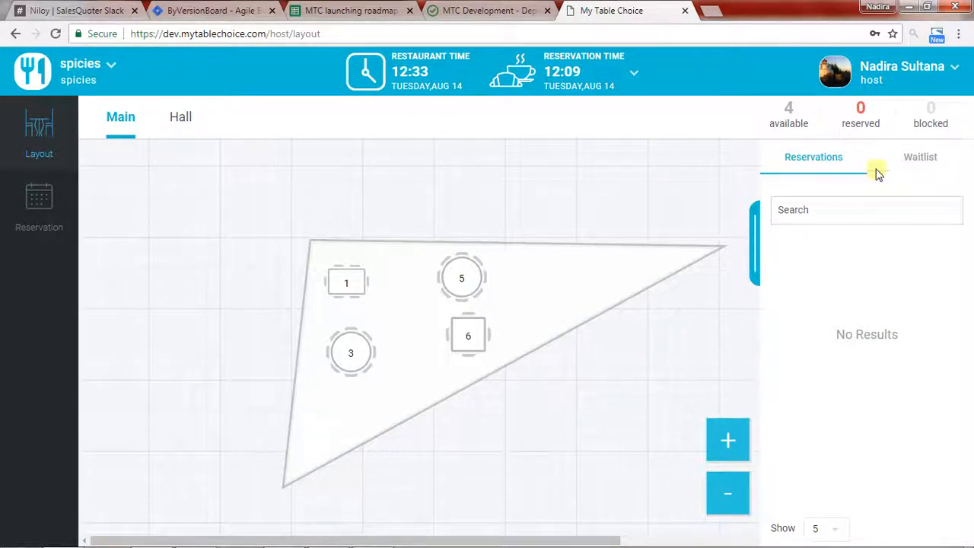
{"action": "mouse_move", "coordinate": [758, 253]}
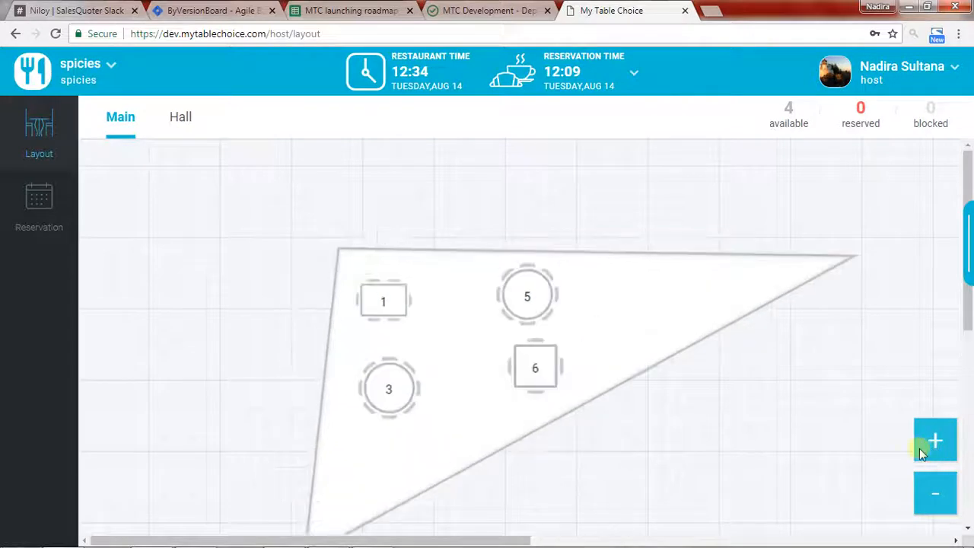
{"action": "left_click_drag", "start_coordinate": [304, 540], "coordinate": [454, 541]}
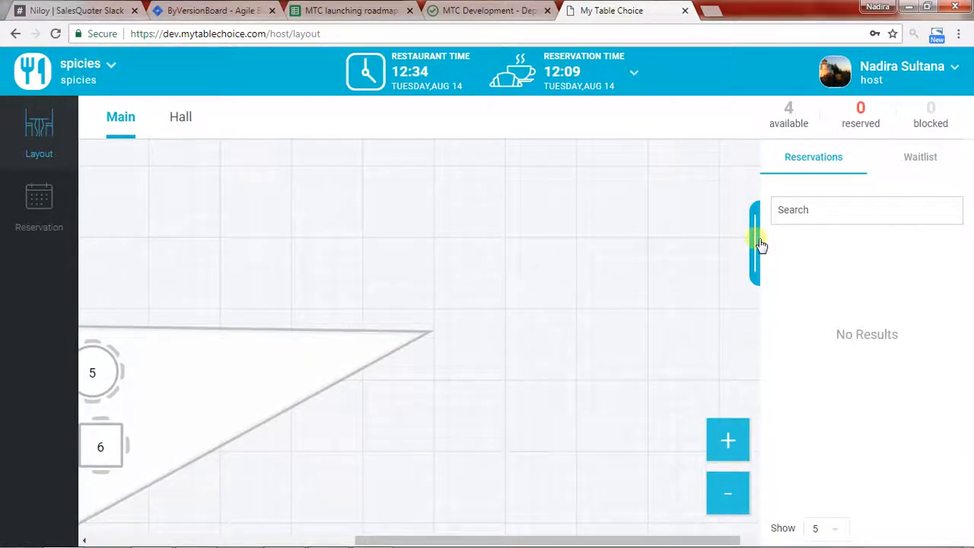
{"action": "mouse_move", "coordinate": [949, 239]}
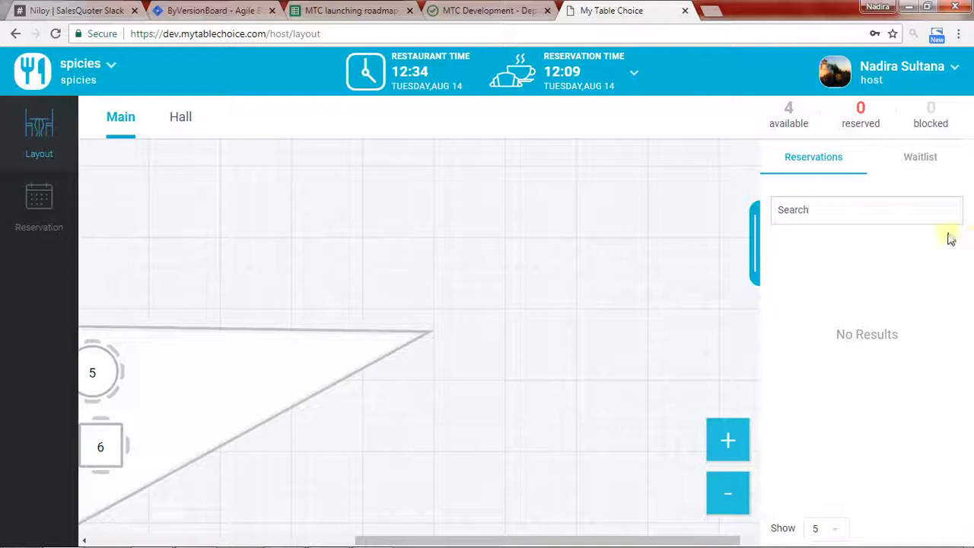
{"action": "left_click", "coordinate": [40, 206]}
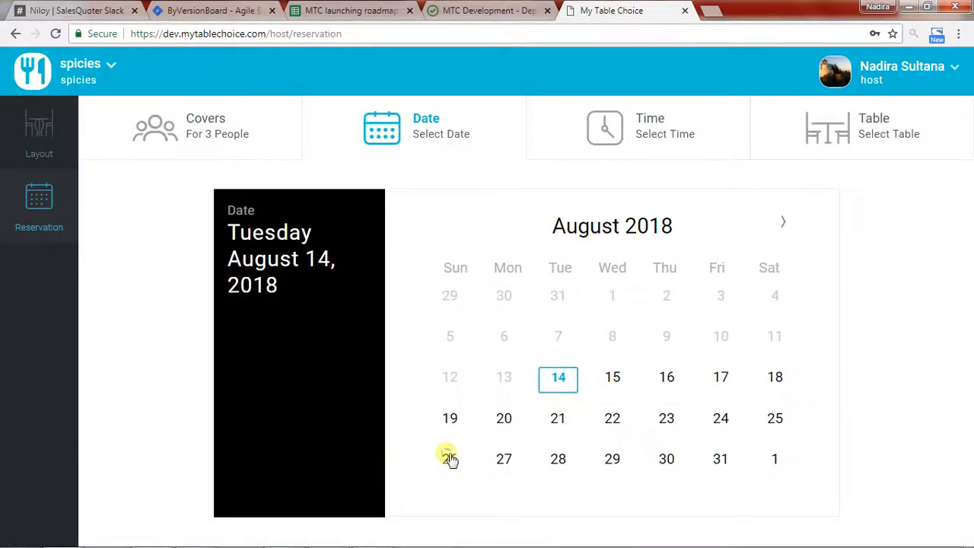
Pick 26 August and a 4:00 time slot for the 3-person table 1 booking
{"action": "left_click", "coordinate": [450, 458]}
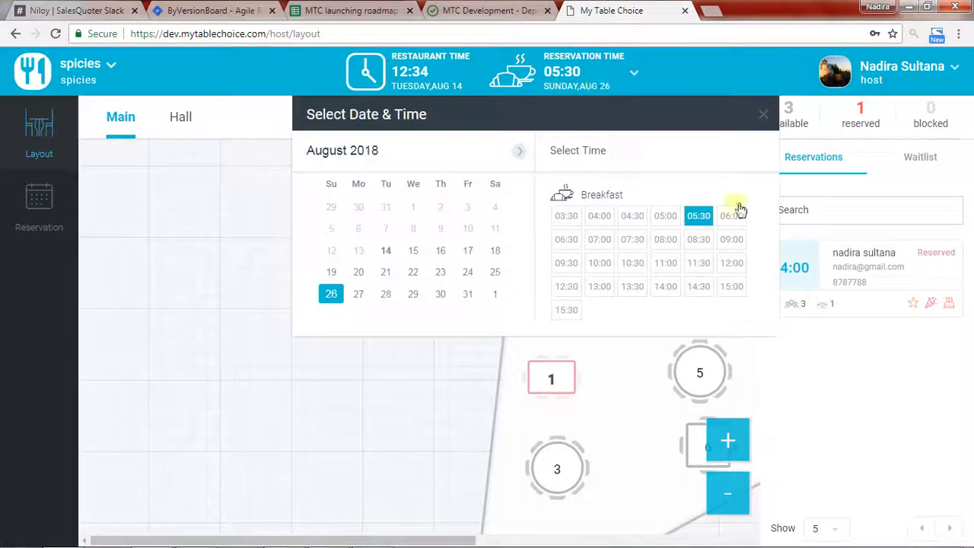
{"action": "left_click", "coordinate": [763, 114]}
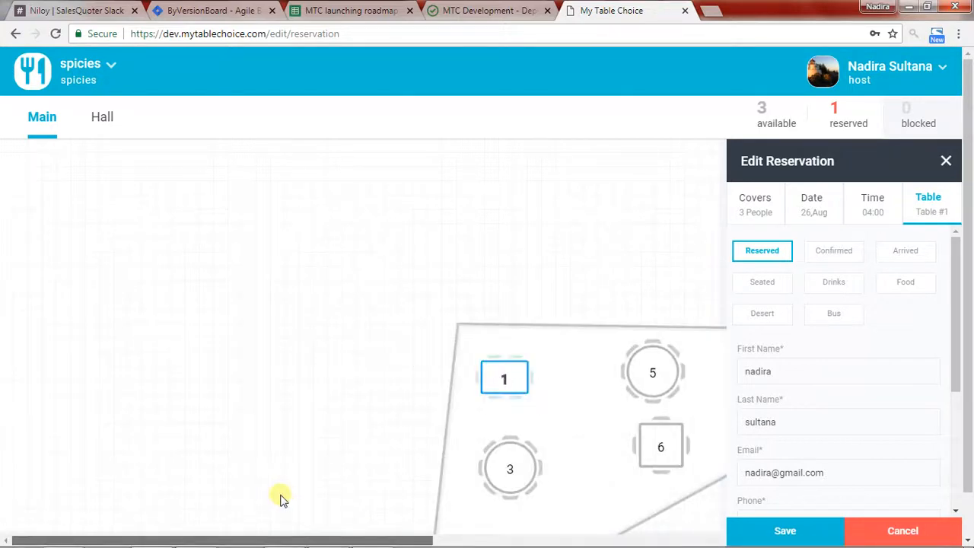
{"action": "mouse_move", "coordinate": [417, 494]}
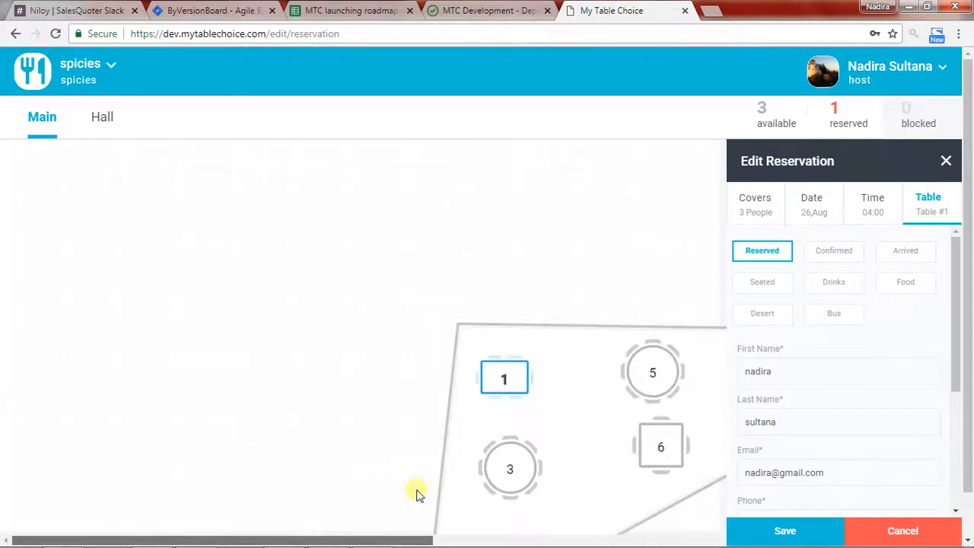
{"action": "mouse_move", "coordinate": [87, 401]}
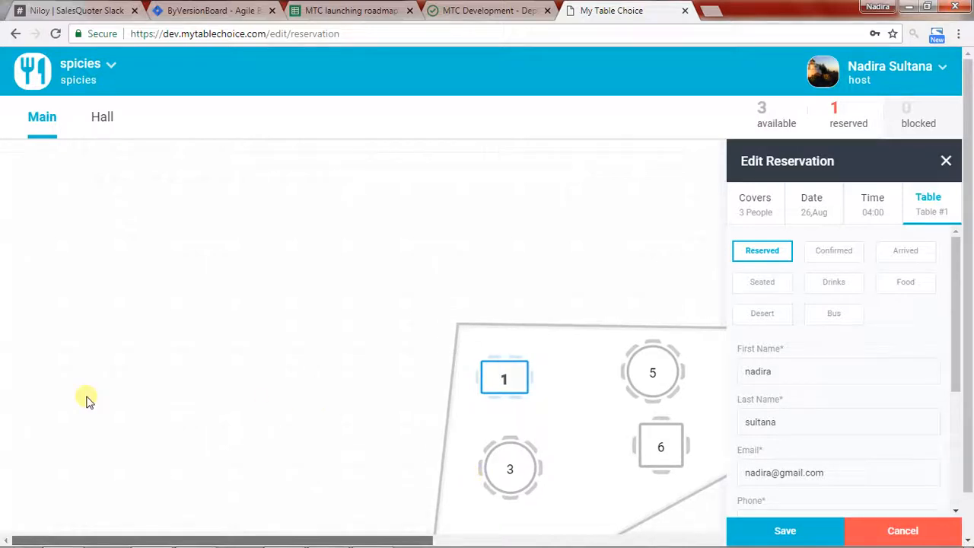
{"action": "mouse_move", "coordinate": [402, 470]}
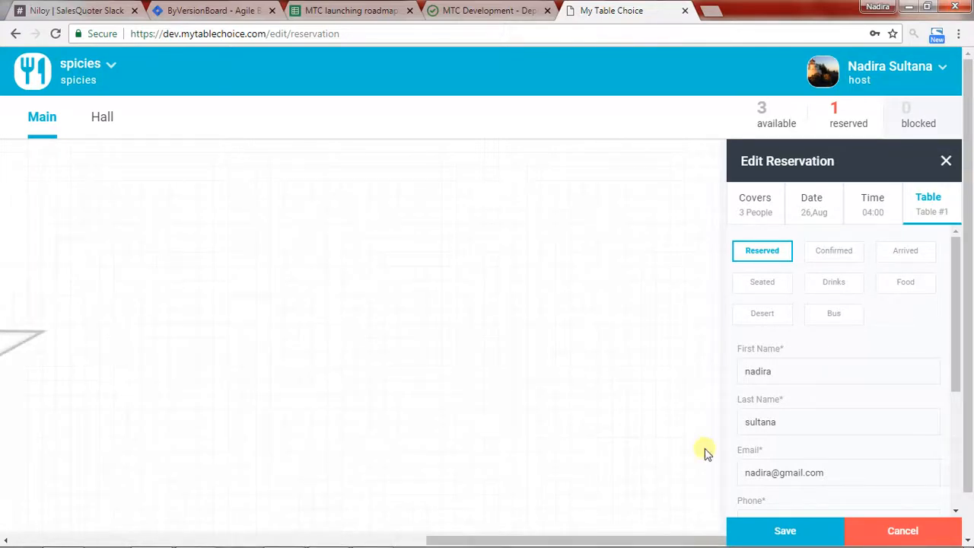
Check Bamboo build #43 results, then bring up Jira issue MTC-282
{"action": "left_click", "coordinate": [487, 9]}
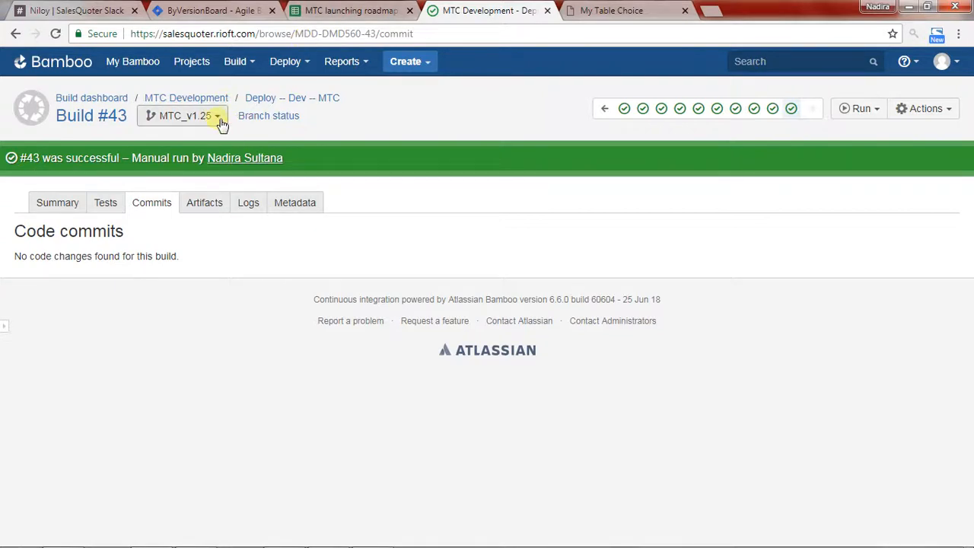
{"action": "left_click", "coordinate": [213, 9]}
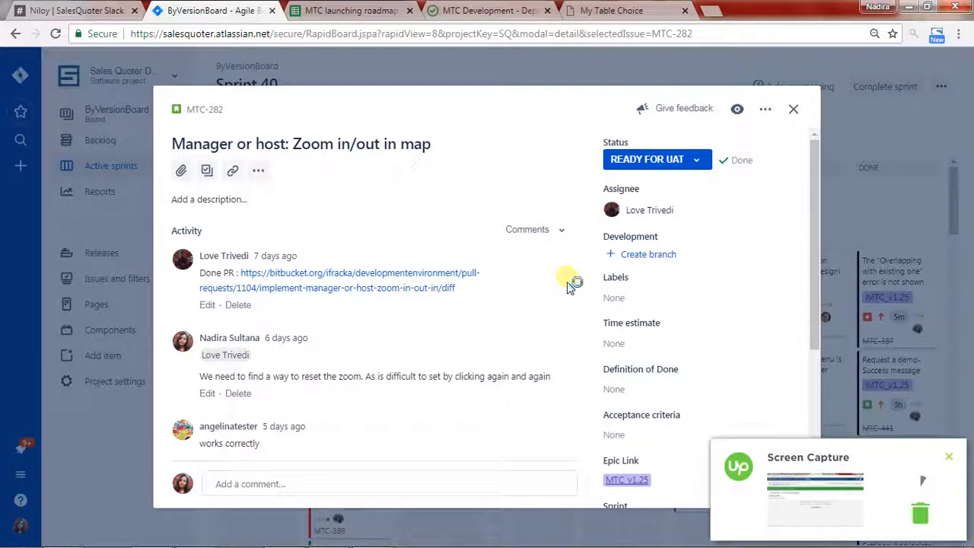
Scroll through the Activity comments on Jira issue MTC-282
{"action": "scroll", "scroll_direction": "down", "scroll_amount": 3}
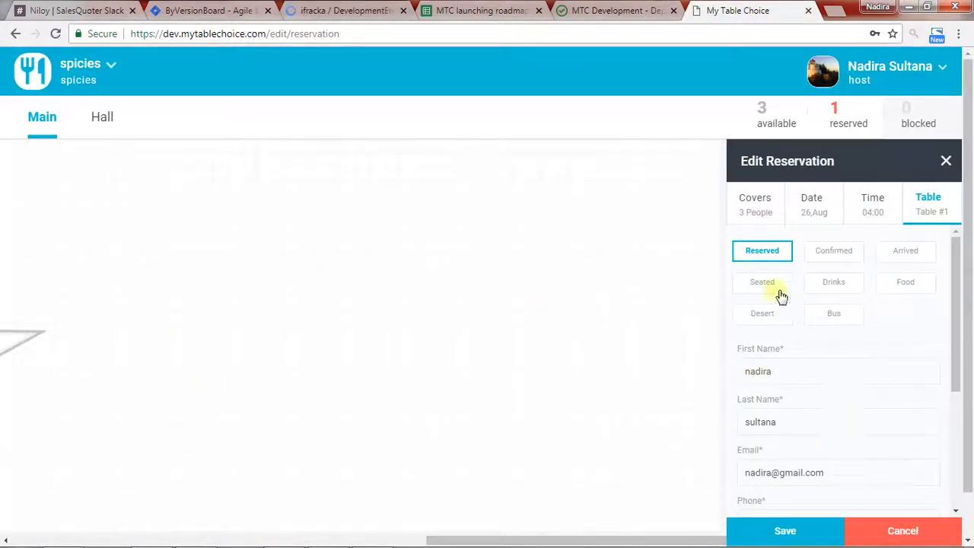
{"action": "mouse_move", "coordinate": [897, 336]}
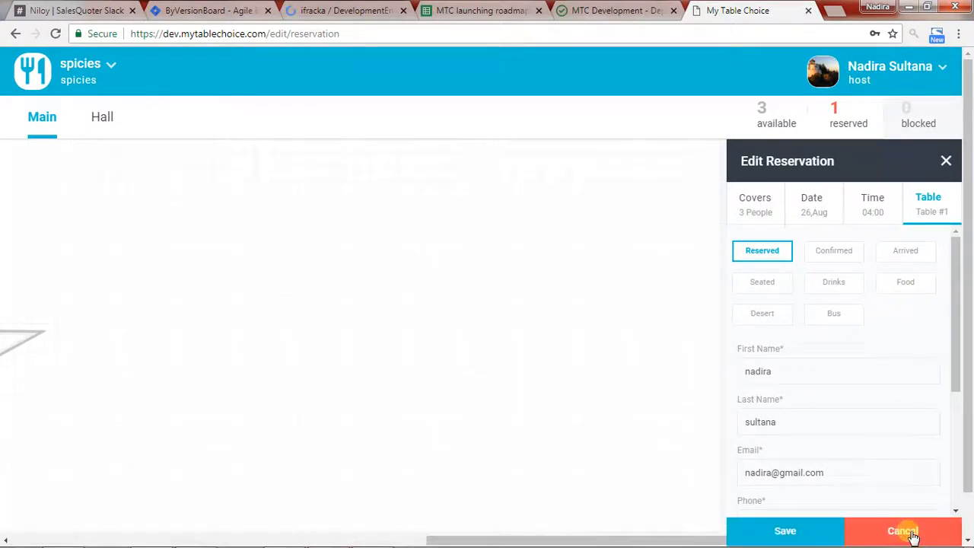
Cancel and close the Edit Reservation panel, leaving the 4:00 booking Reserved, and return to Jira MTC-282
{"action": "left_click", "coordinate": [903, 530]}
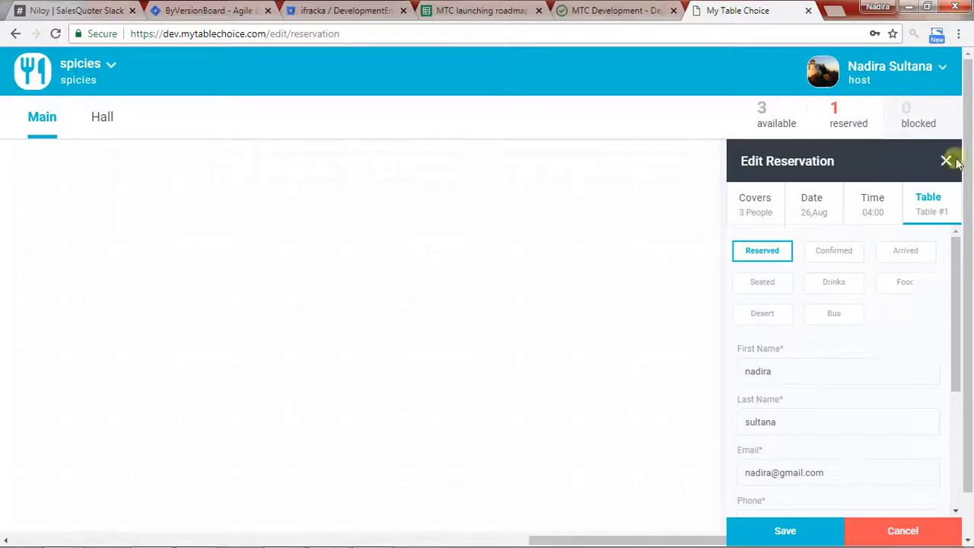
{"action": "left_click", "coordinate": [947, 161]}
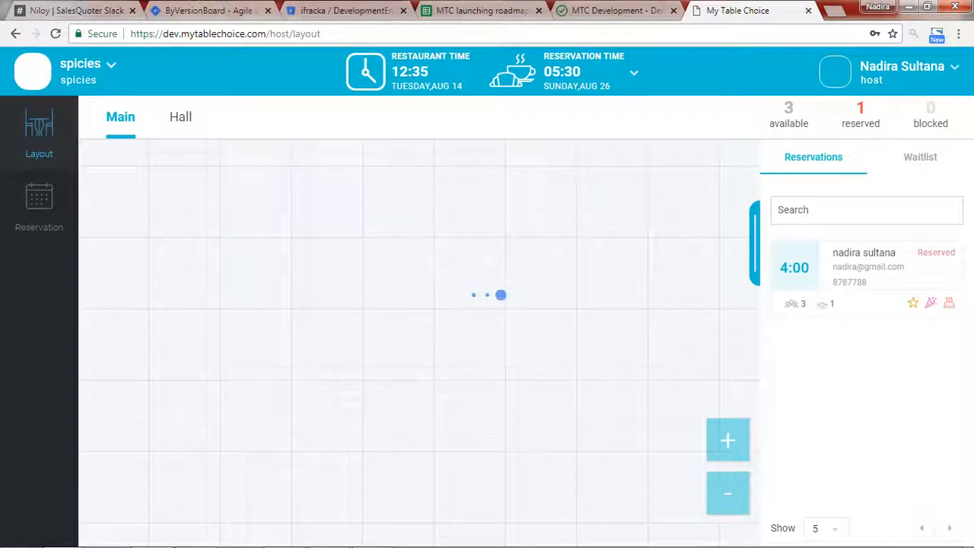
{"action": "left_click", "coordinate": [205, 9]}
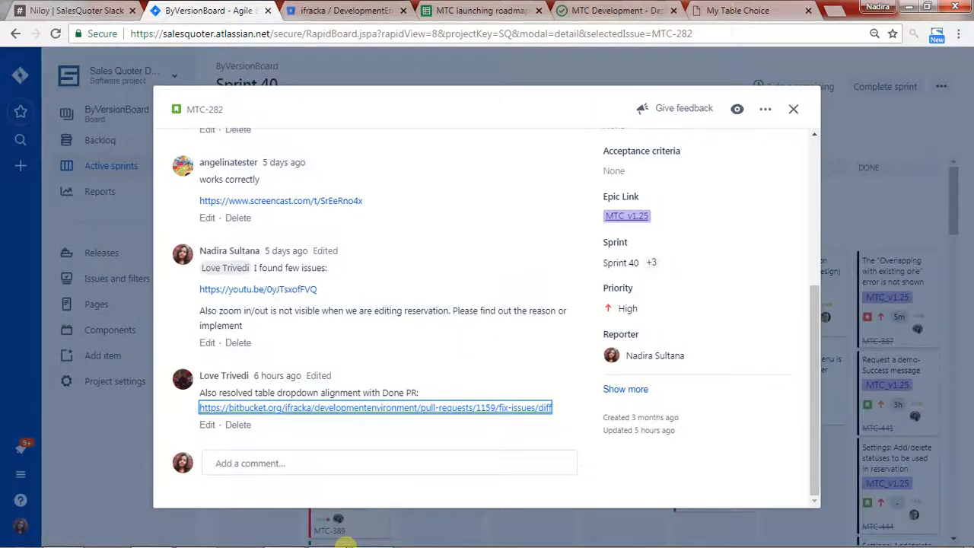
{"action": "mouse_move", "coordinate": [411, 109]}
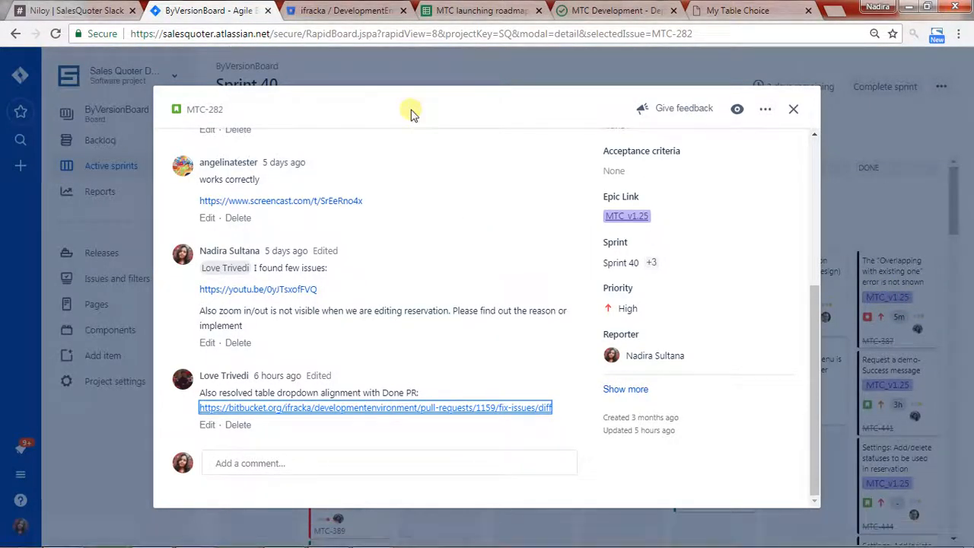
Check passed Bamboo deploys in Slack's #deployments channel, then return to the host floor plan
{"action": "left_click", "coordinate": [76, 9]}
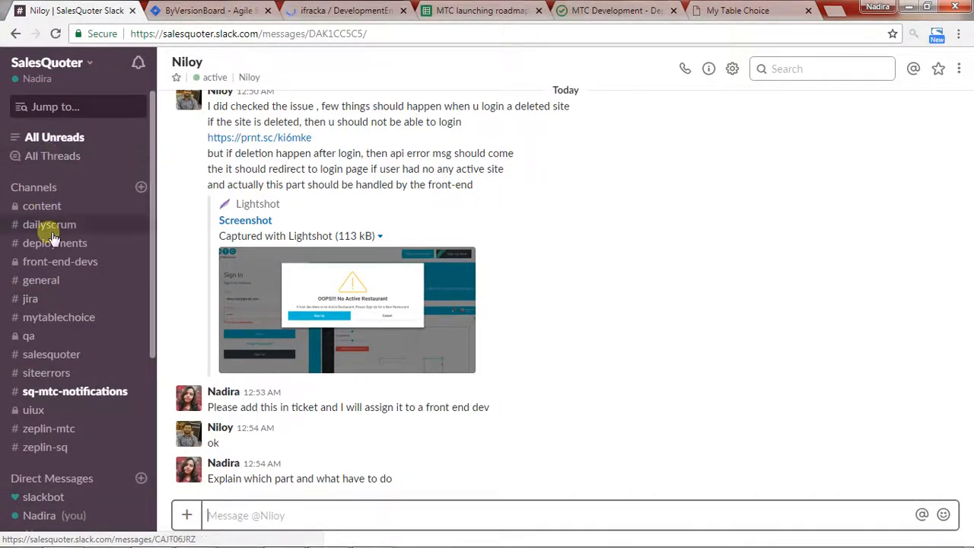
{"action": "left_click", "coordinate": [55, 243]}
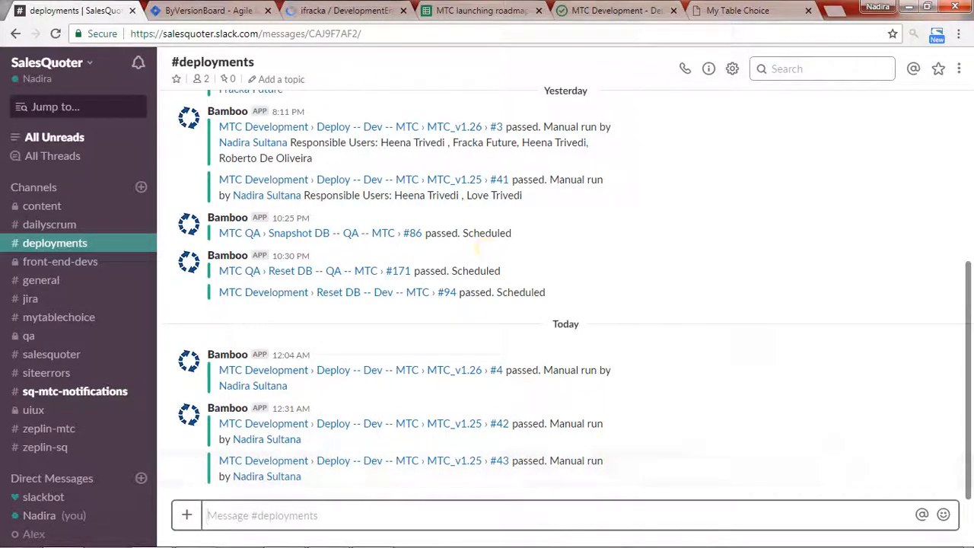
{"action": "left_click", "coordinate": [748, 9]}
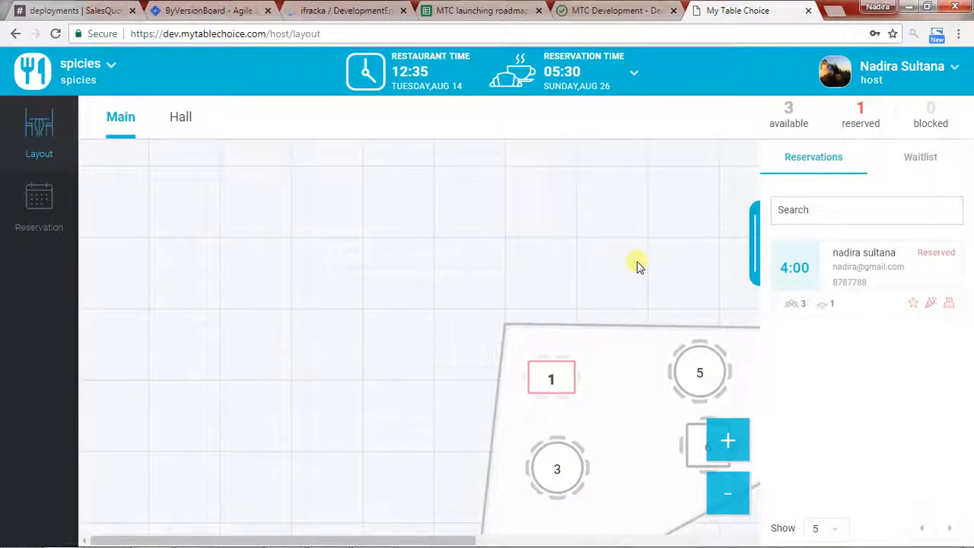
{"action": "mouse_move", "coordinate": [608, 469]}
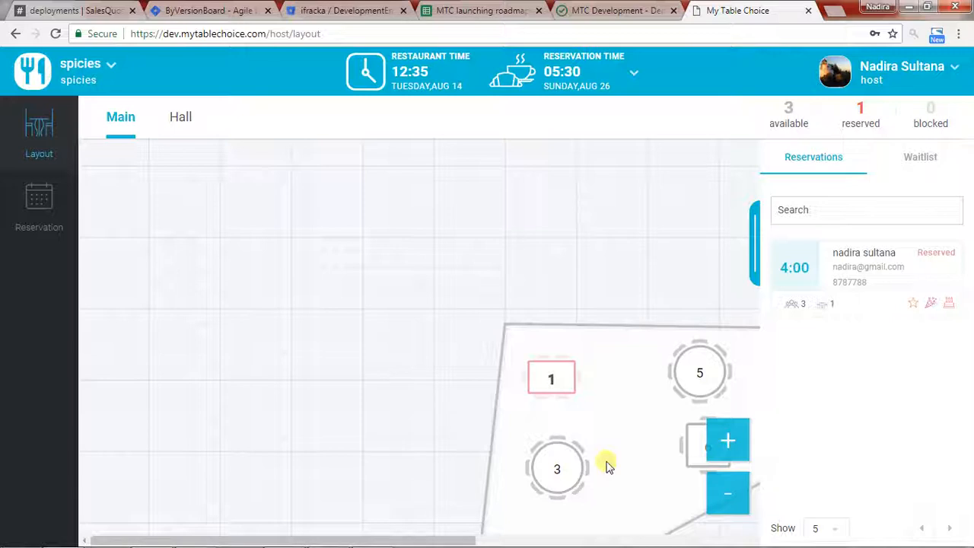